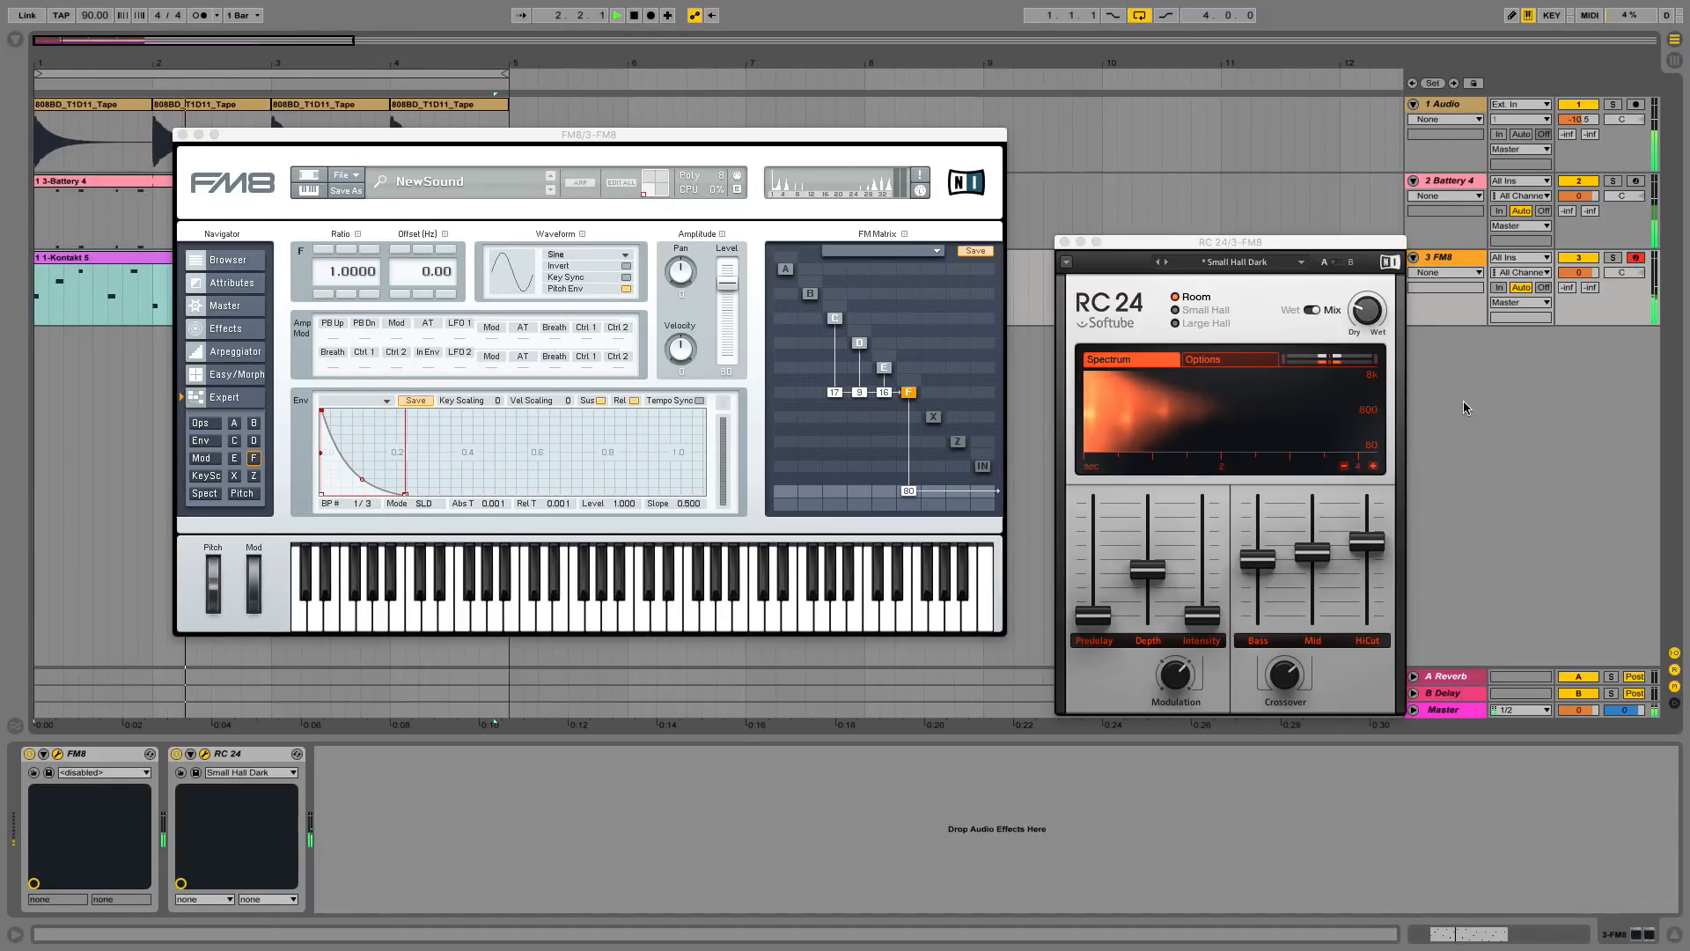
Bring the FM8 plug-in window to the front with its sound browser showing.
left_click(616, 16)
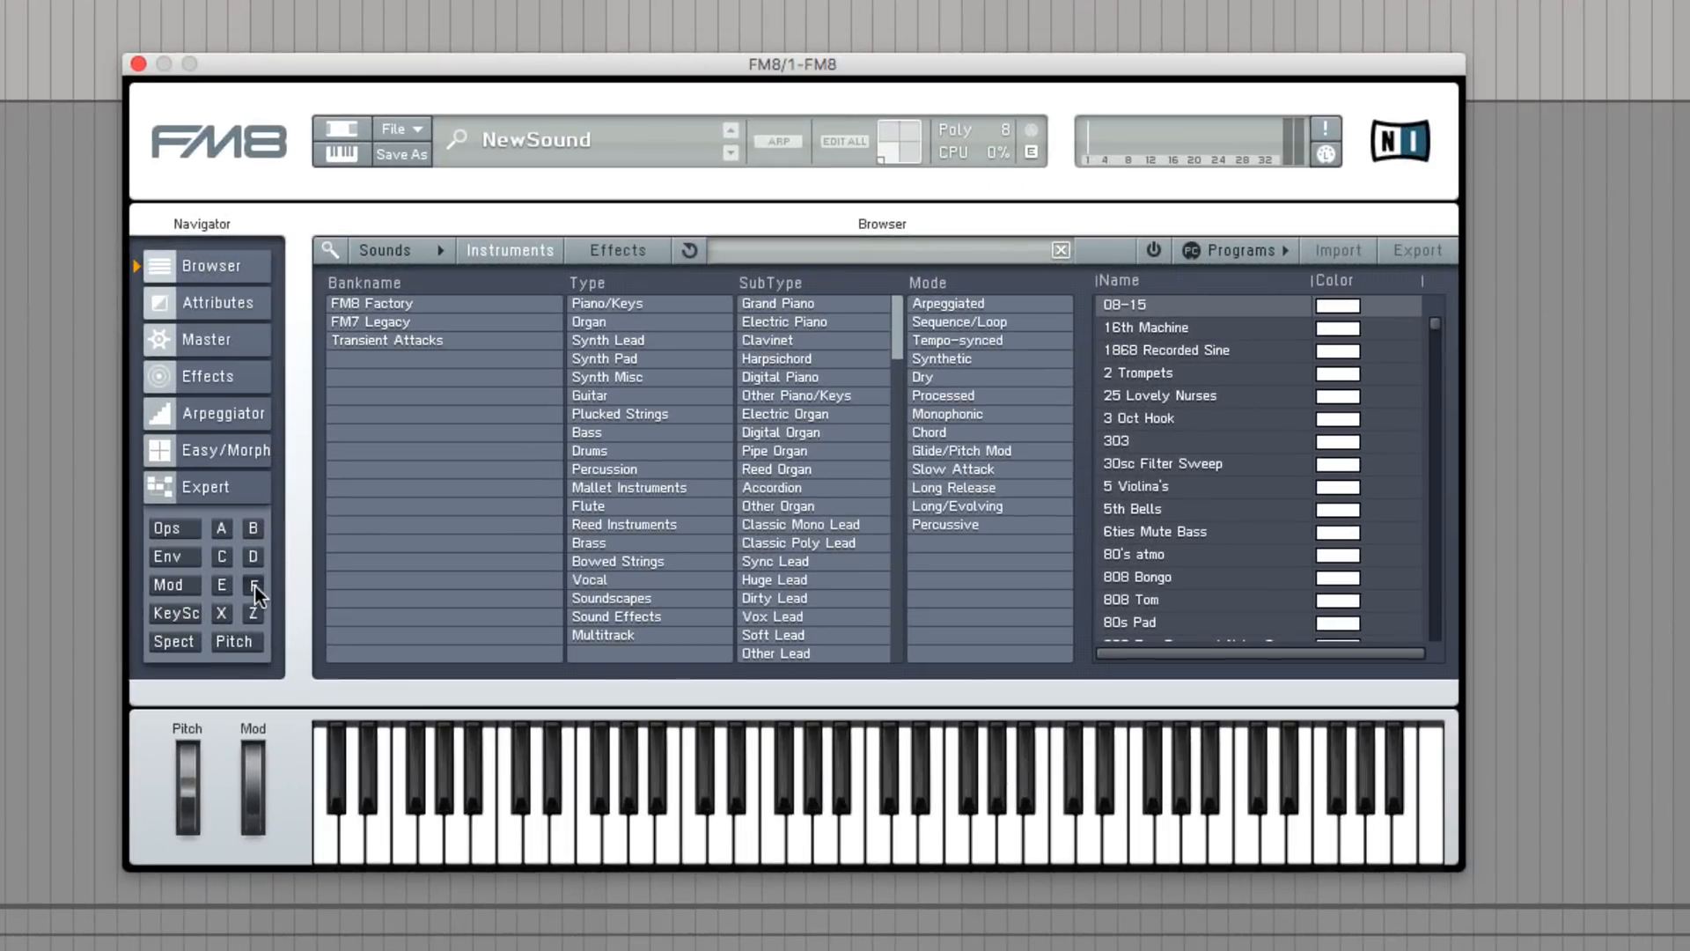
Reshape operator F's envelope to decay to zero by about 0.21 s with slope 0.650.
left_click(251, 585)
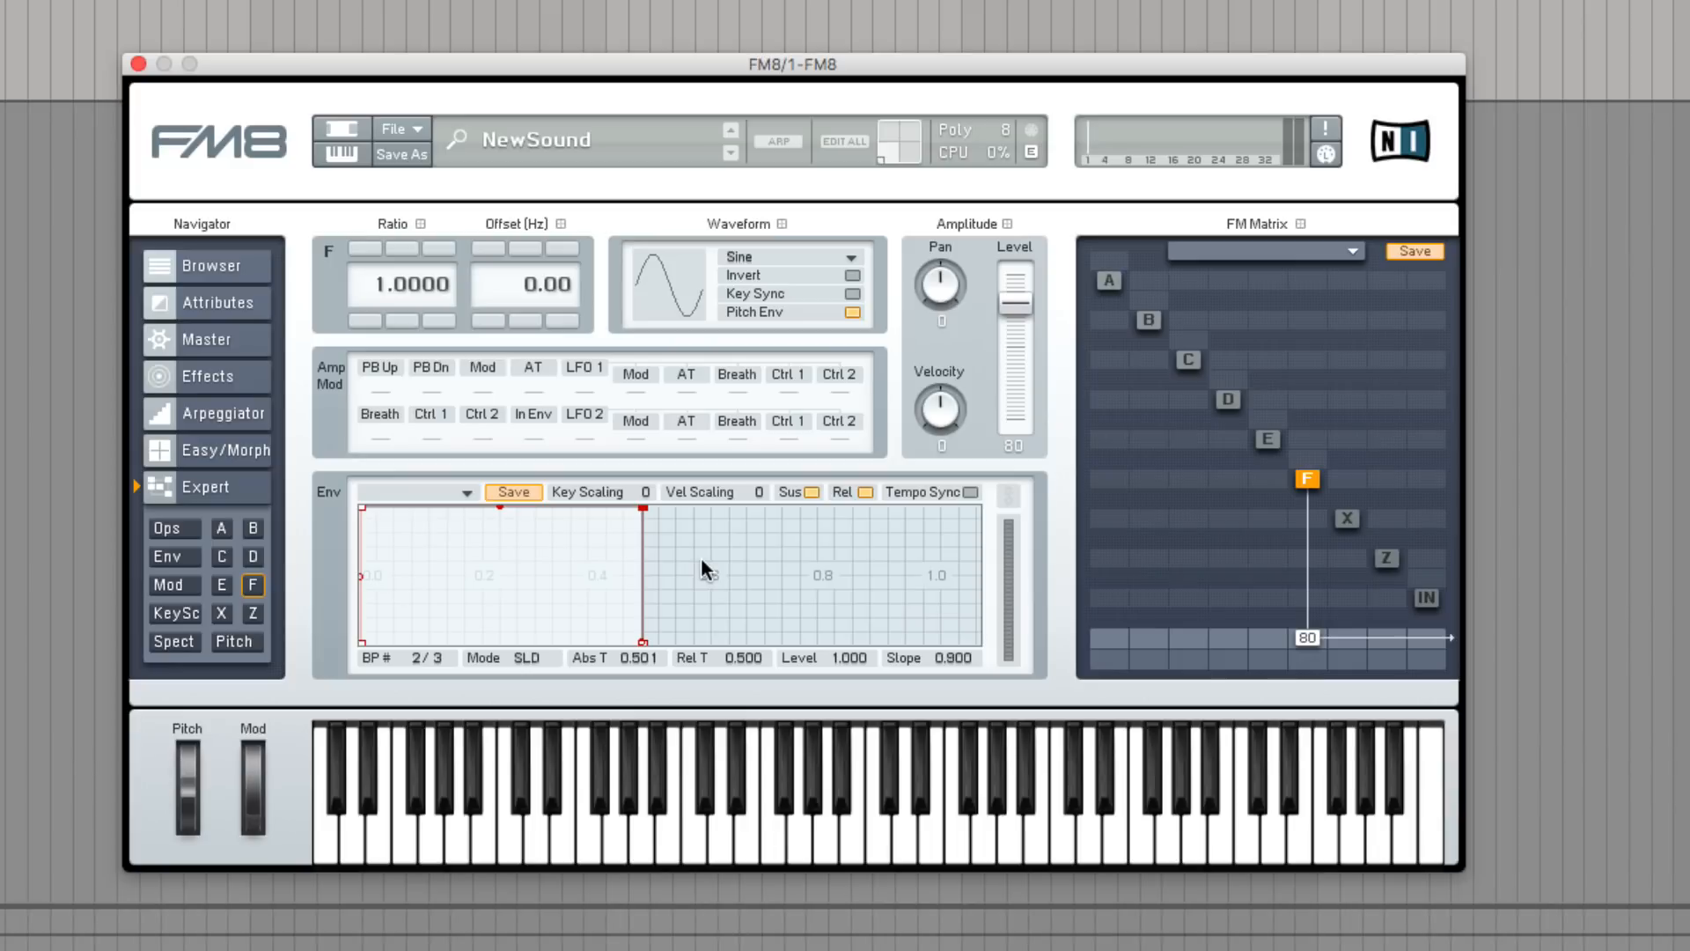
left_click_drag(640, 516, 618, 560)
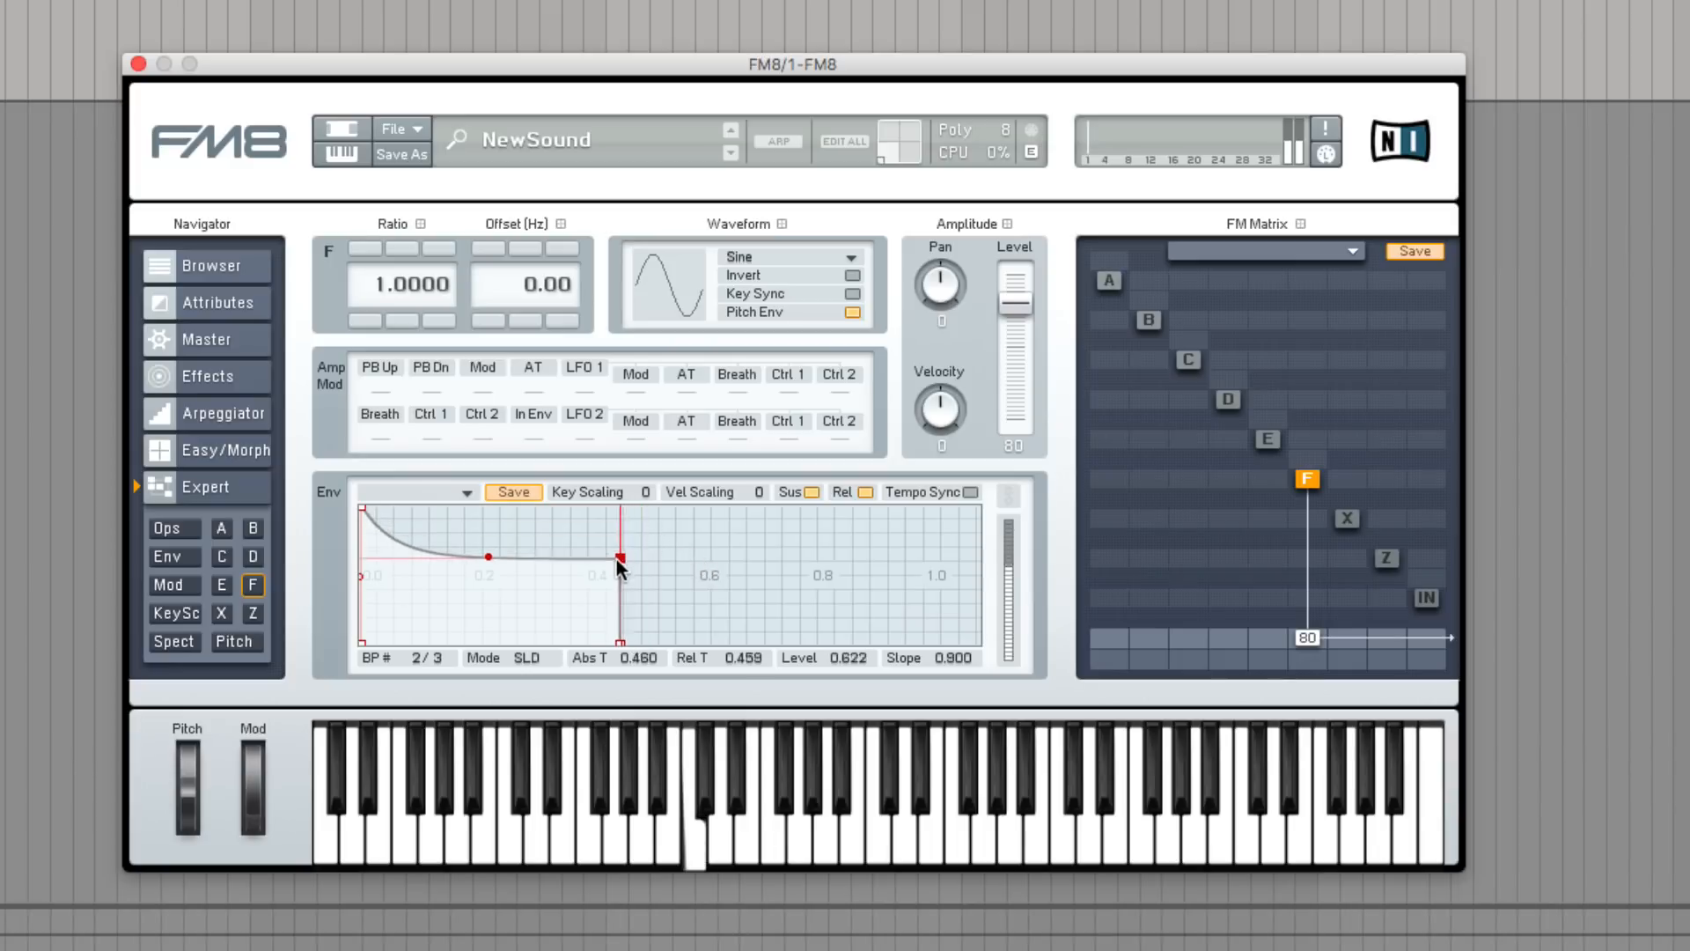
left_click_drag(617, 558, 421, 641)
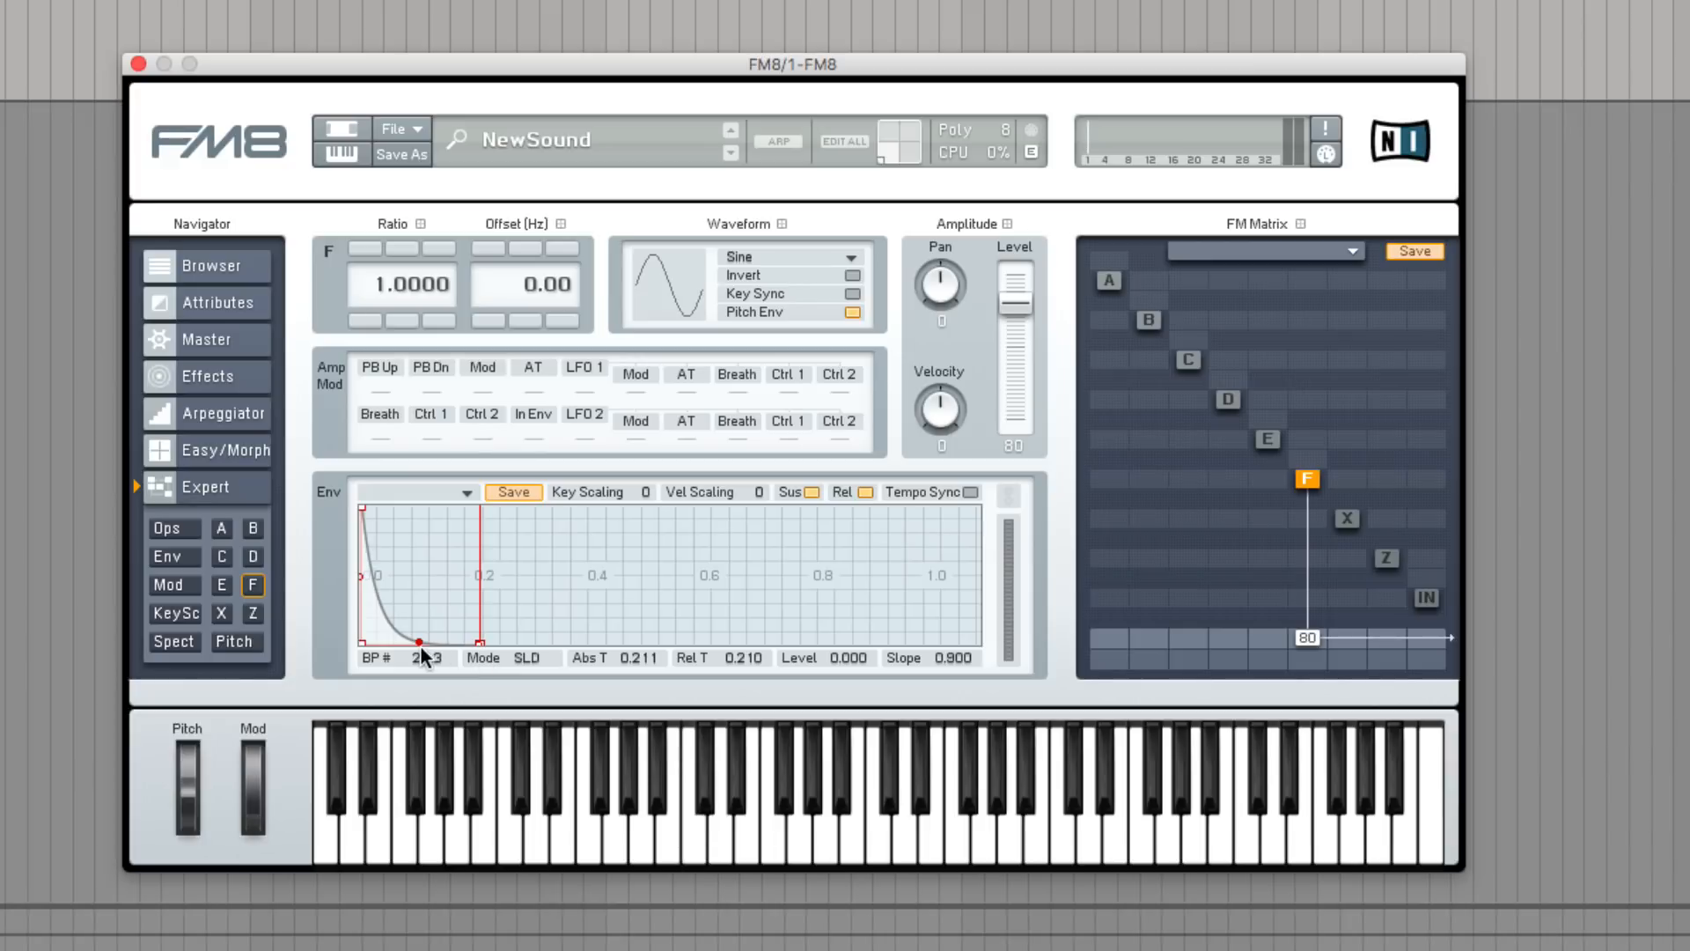
left_click_drag(419, 641, 419, 614)
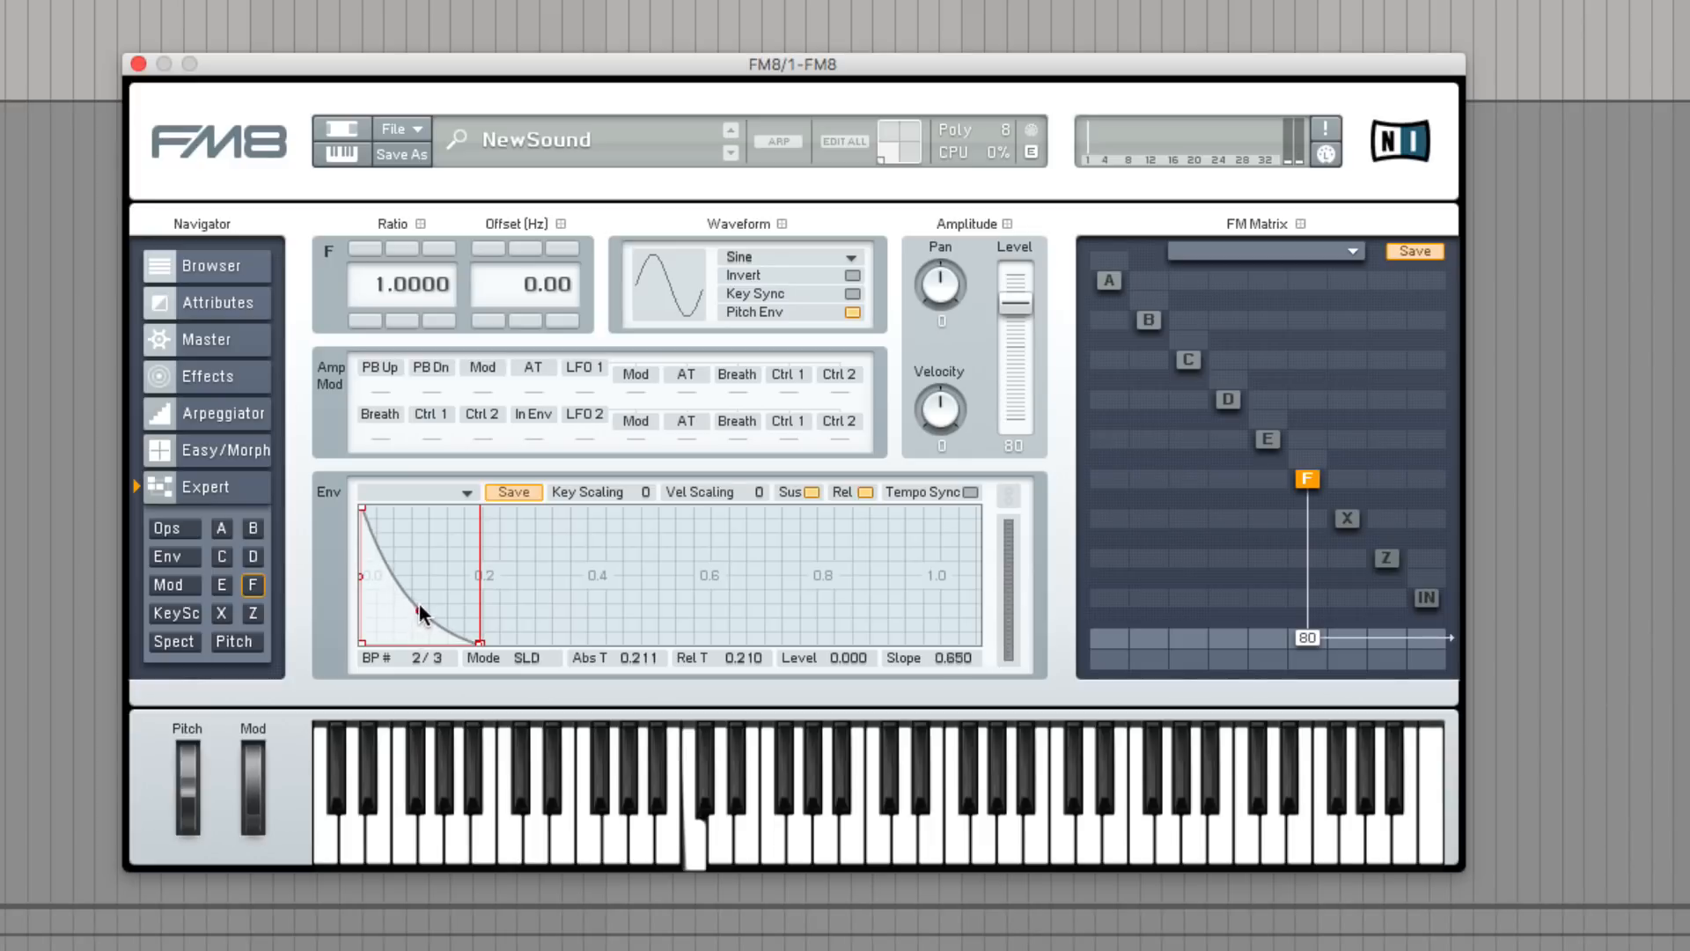
left_click_drag(419, 613, 420, 588)
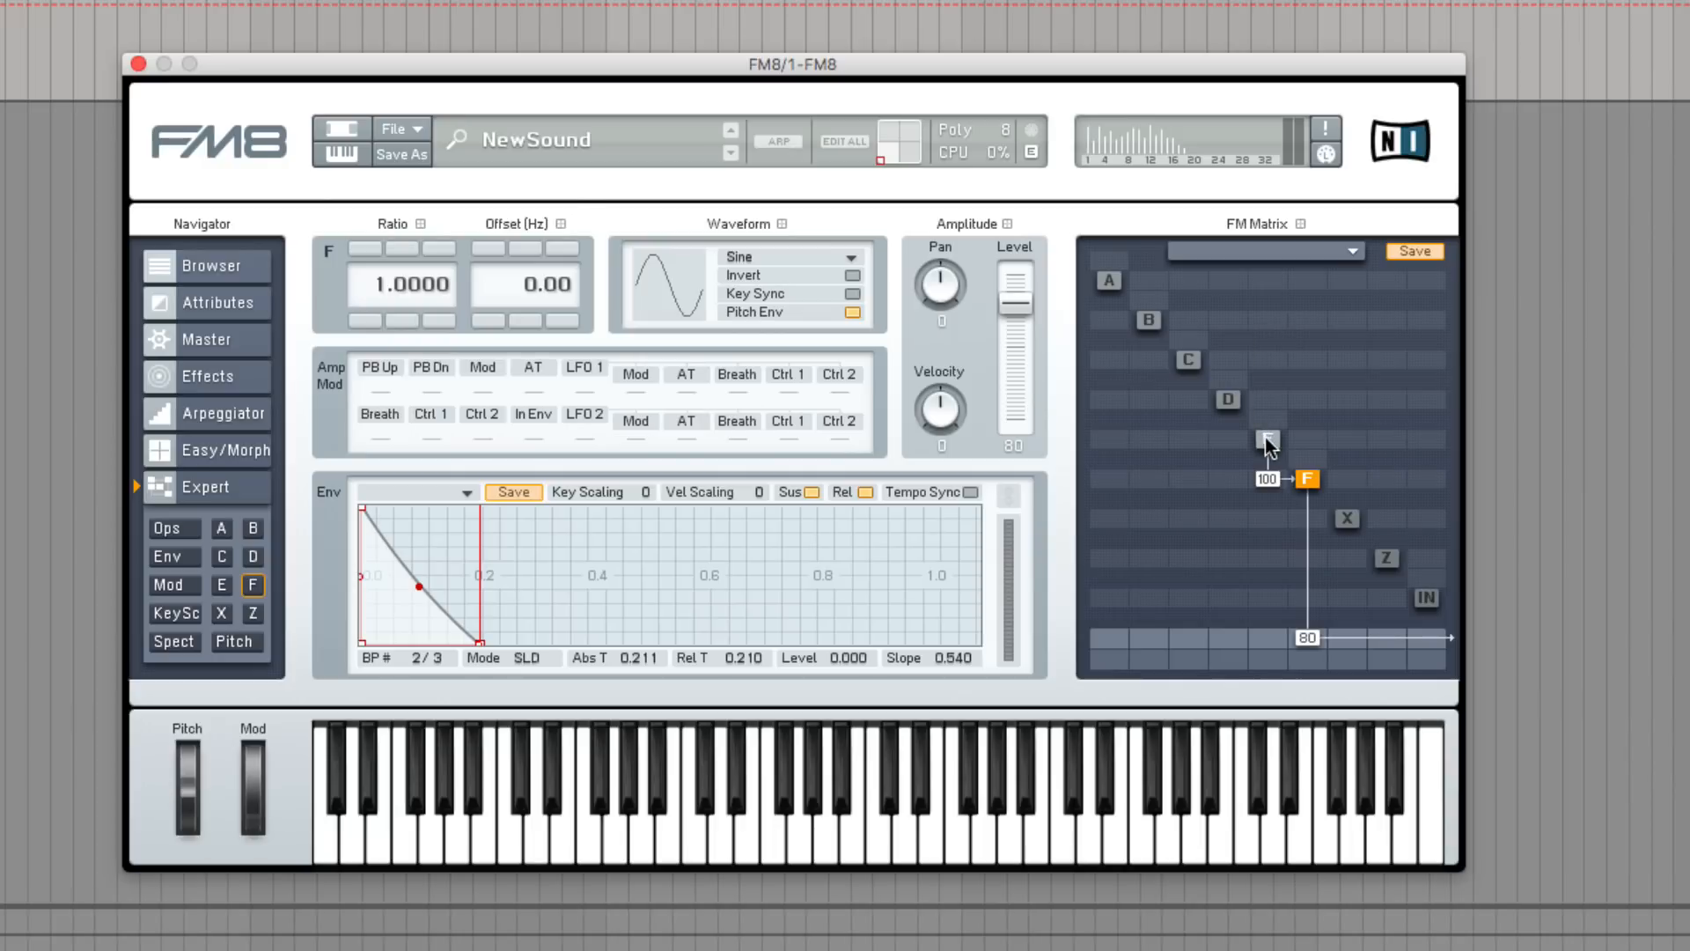
Select operator E and shorten its envelope to decay within about 0.075 s.
left_click(1267, 440)
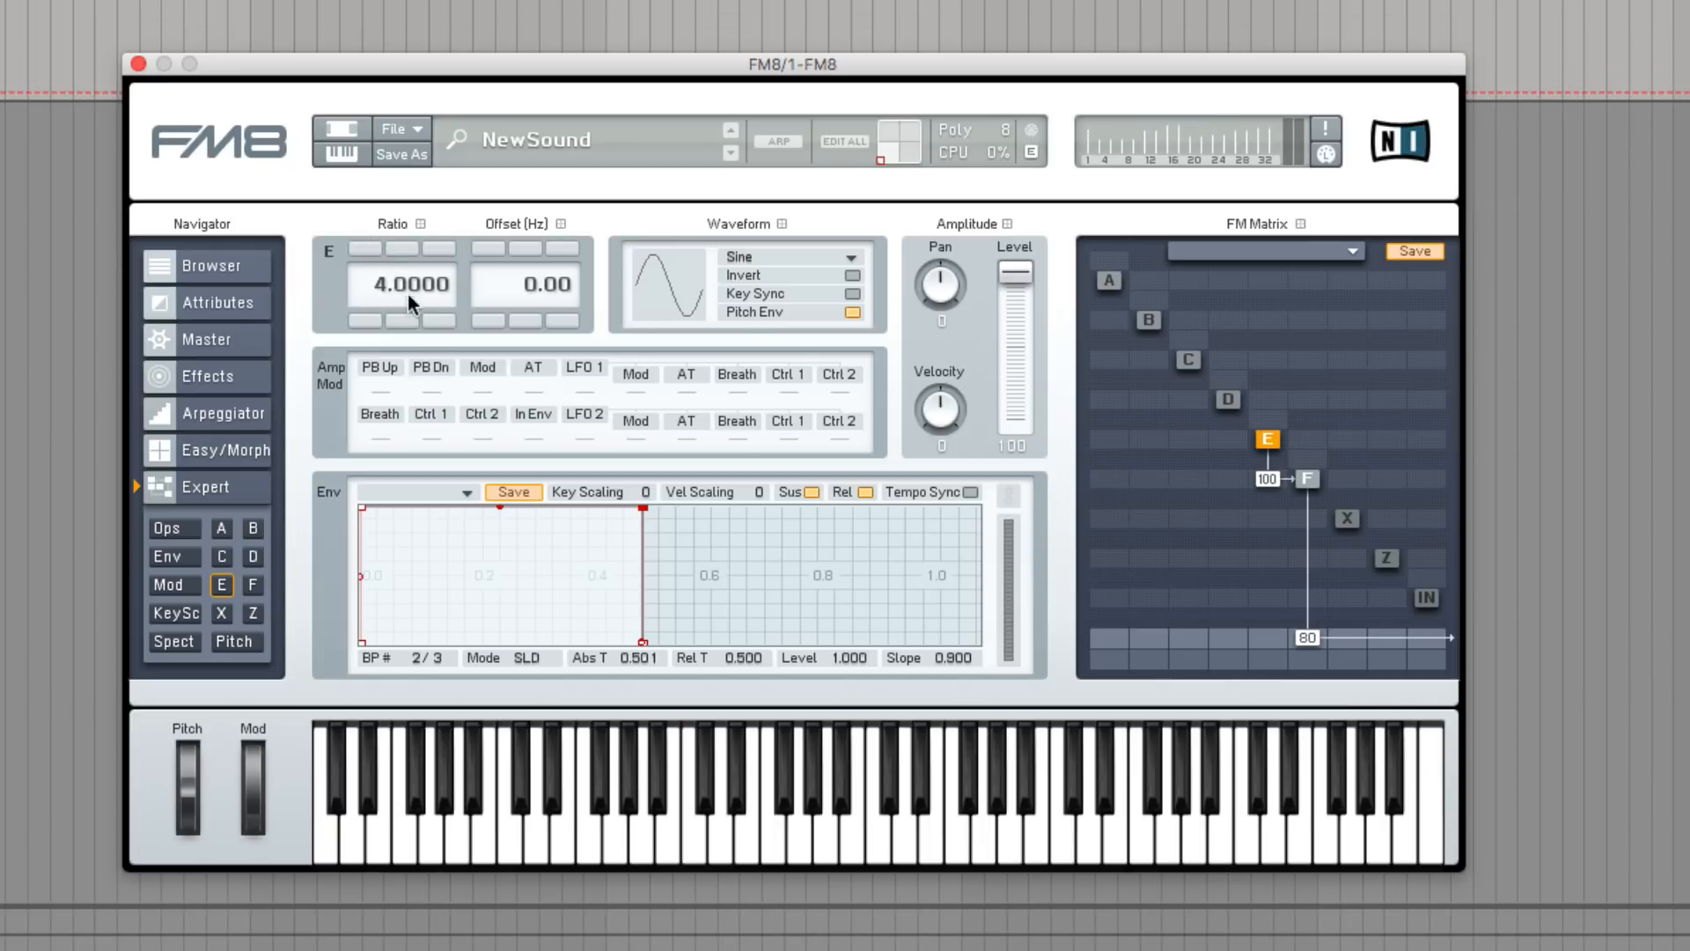
mouse_move(500, 437)
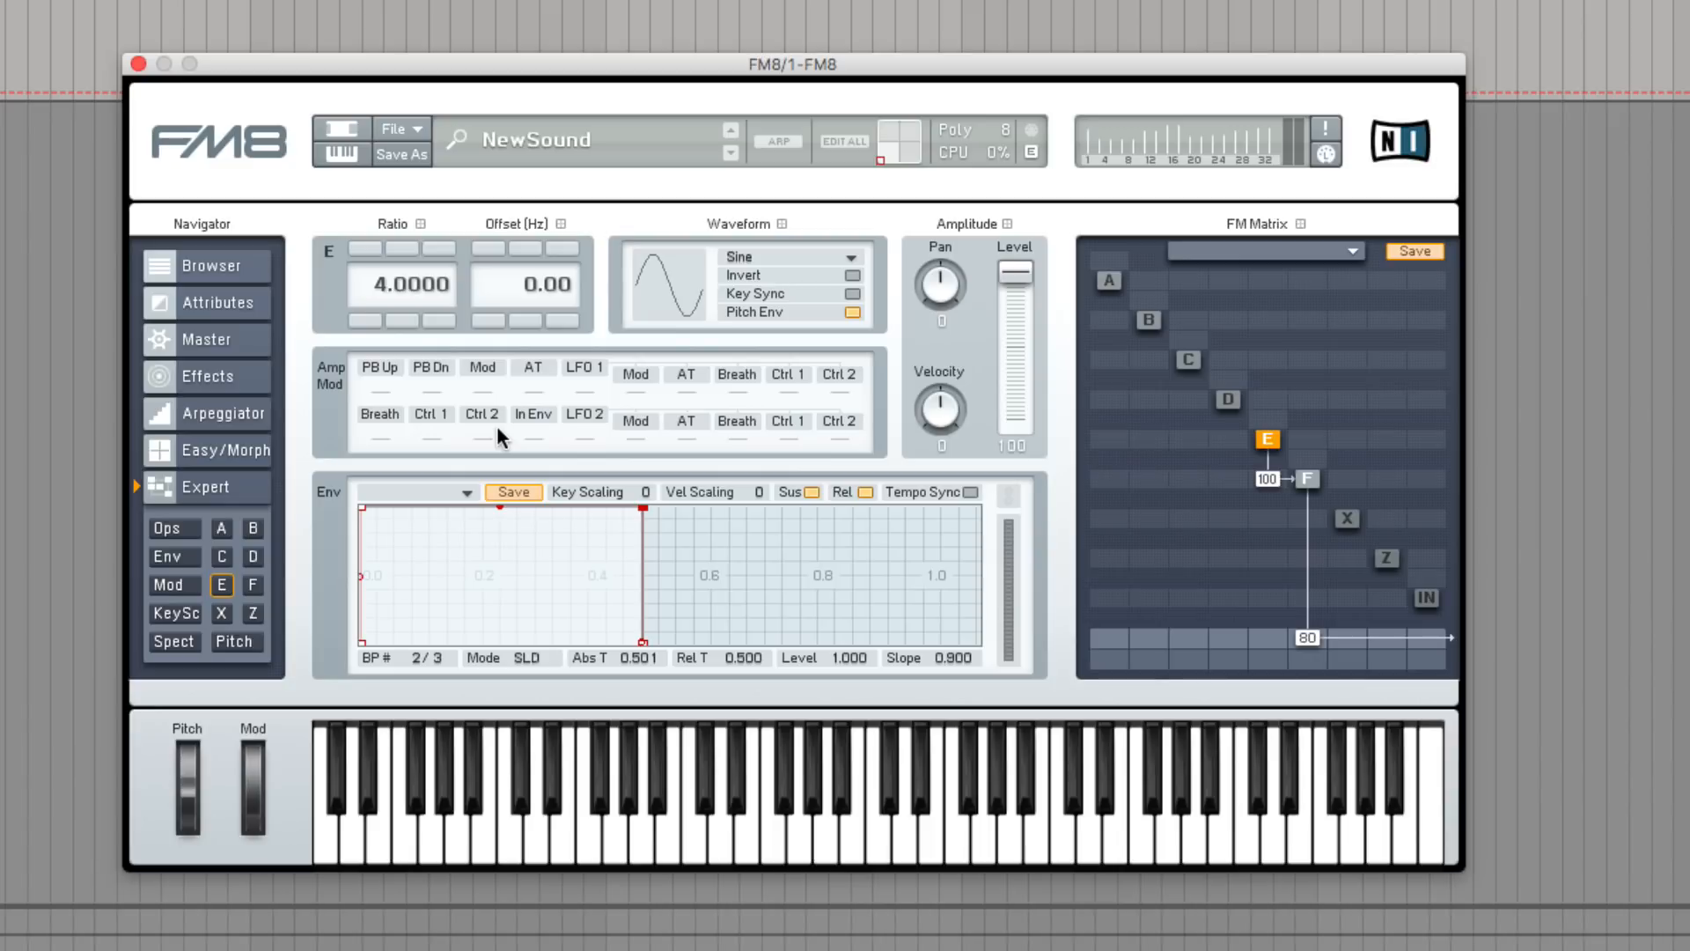
mouse_move(651, 507)
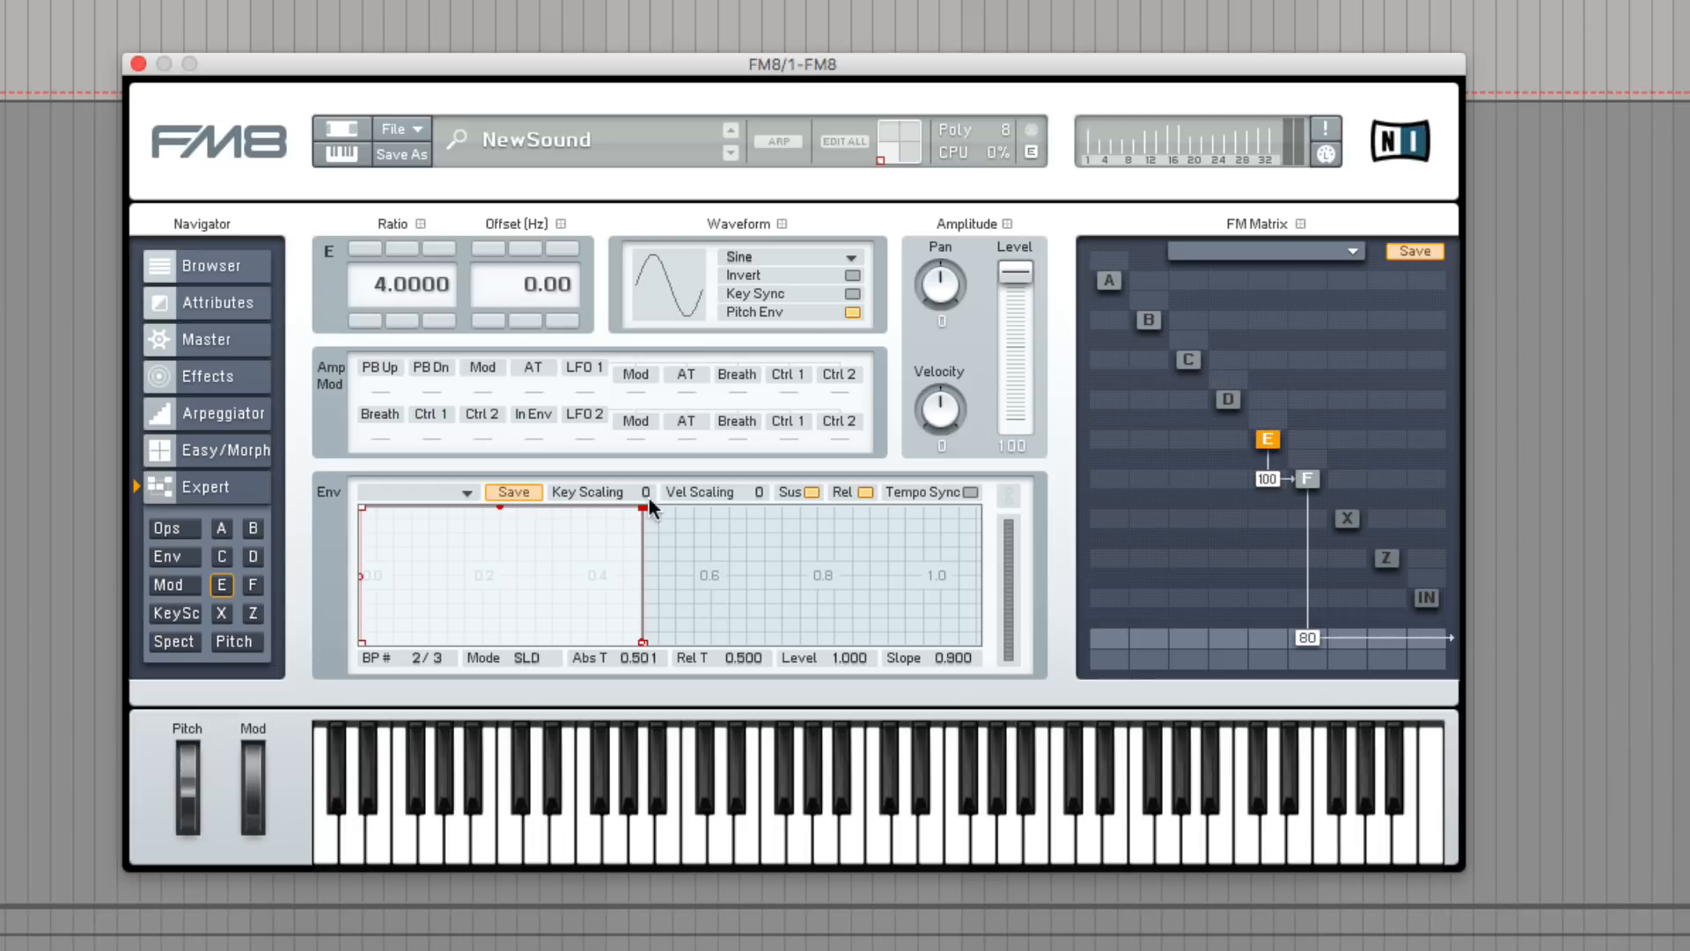
left_click_drag(646, 507, 565, 631)
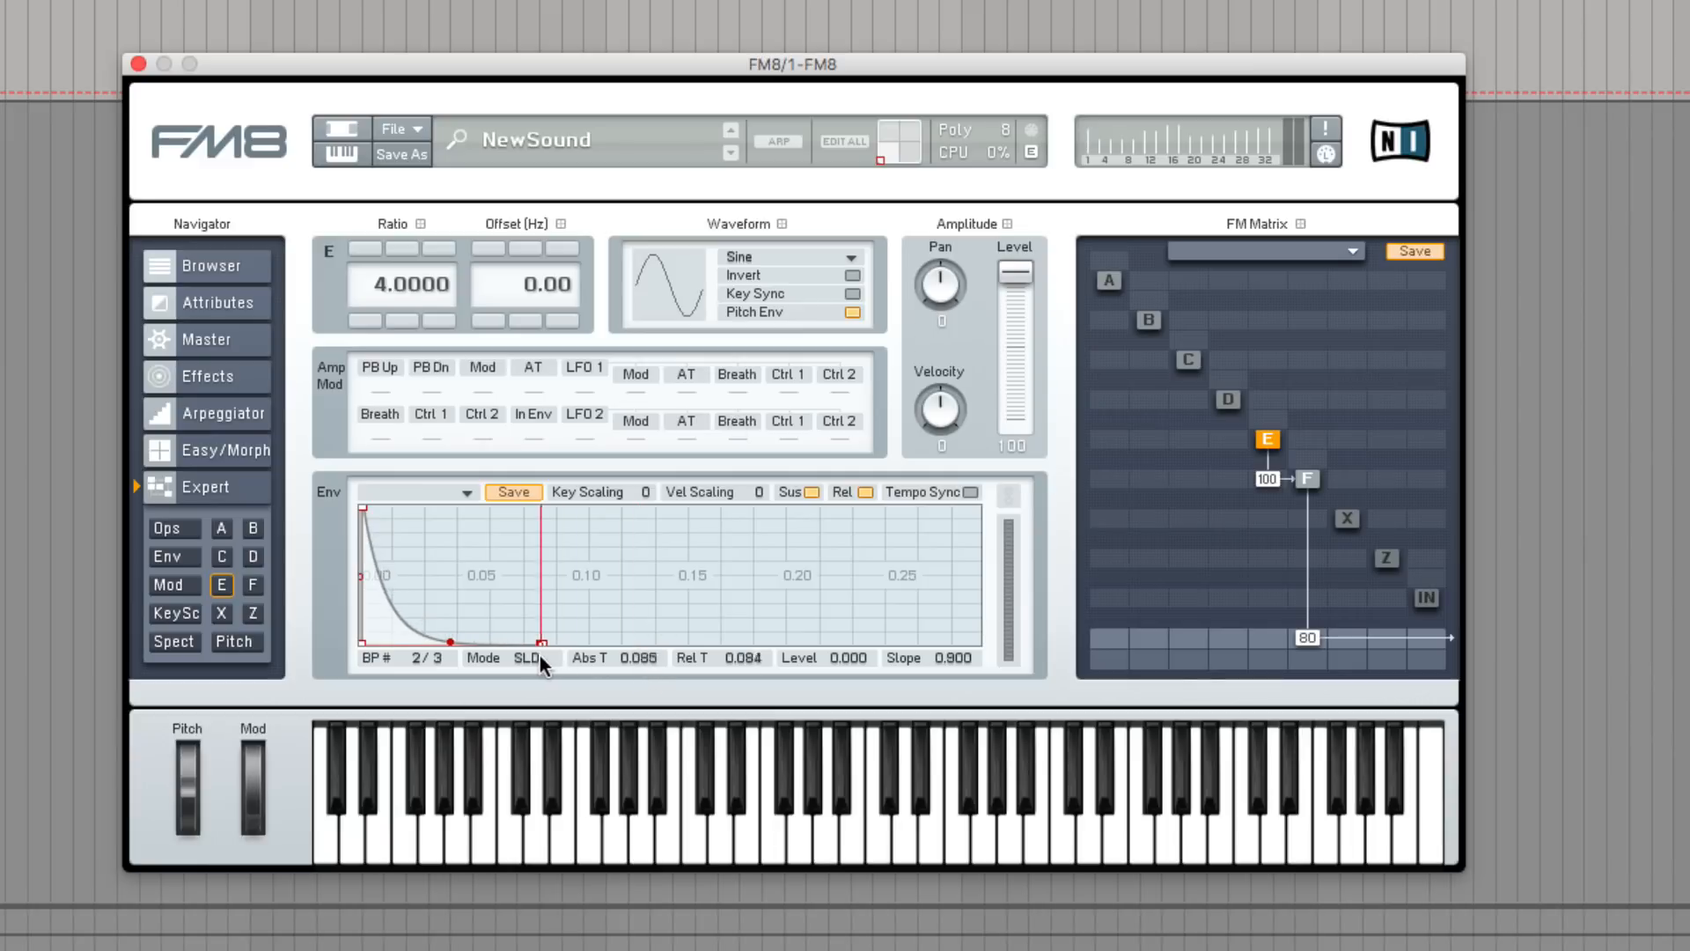
left_click_drag(542, 641, 516, 641)
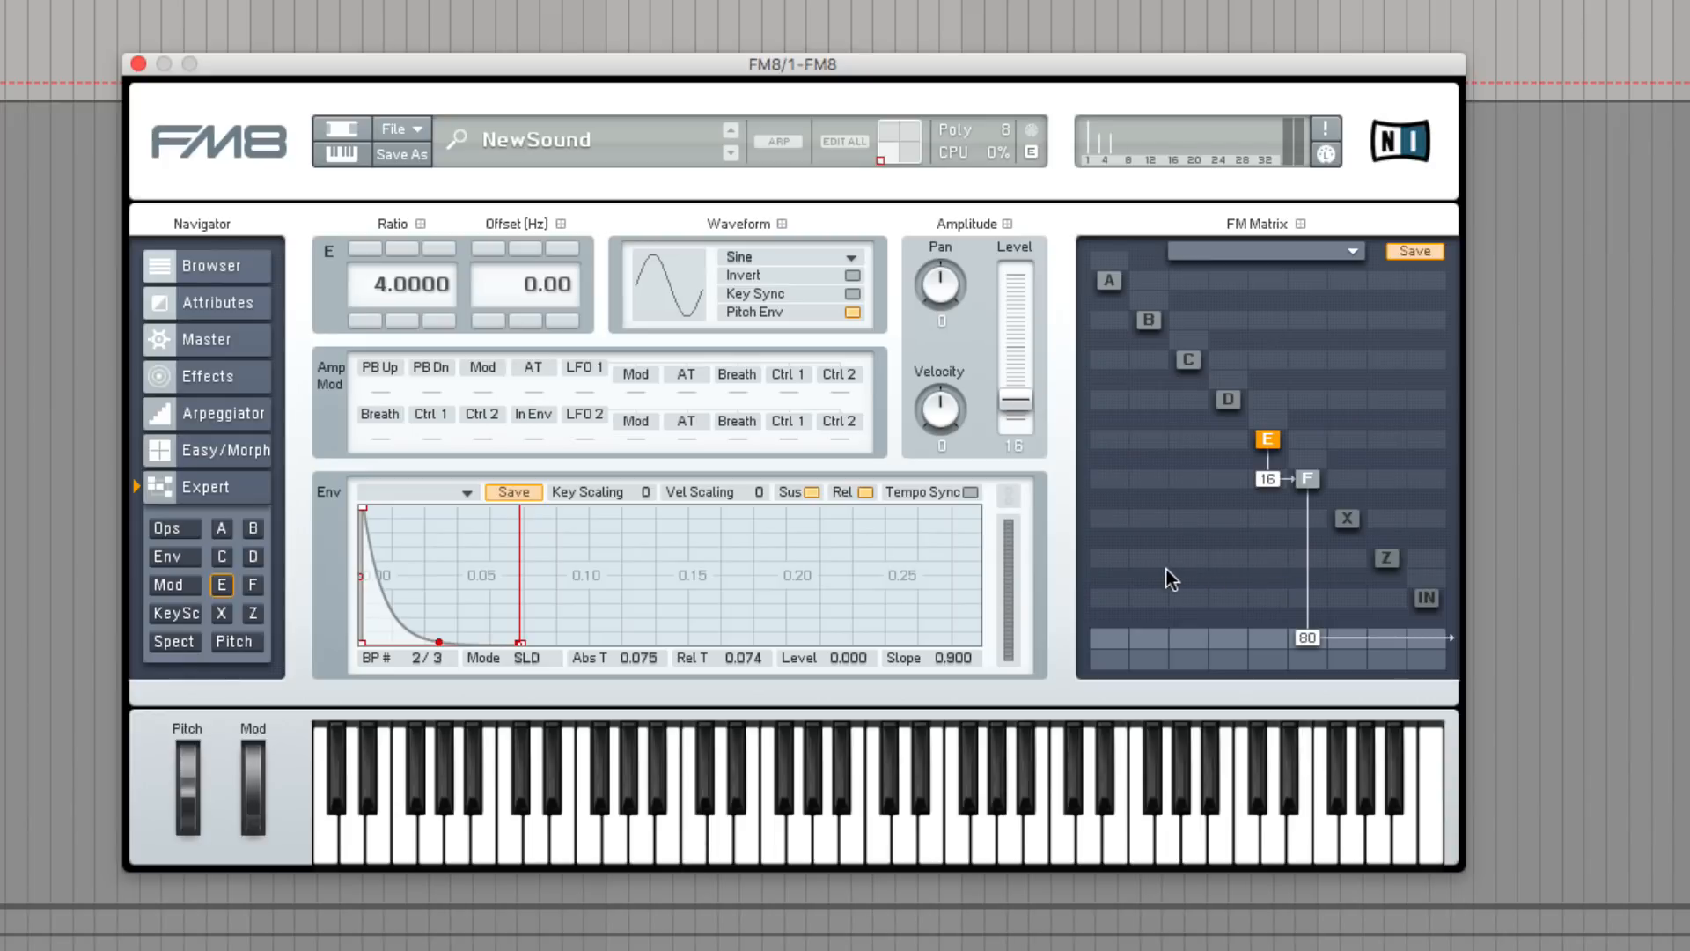
mouse_move(1164, 577)
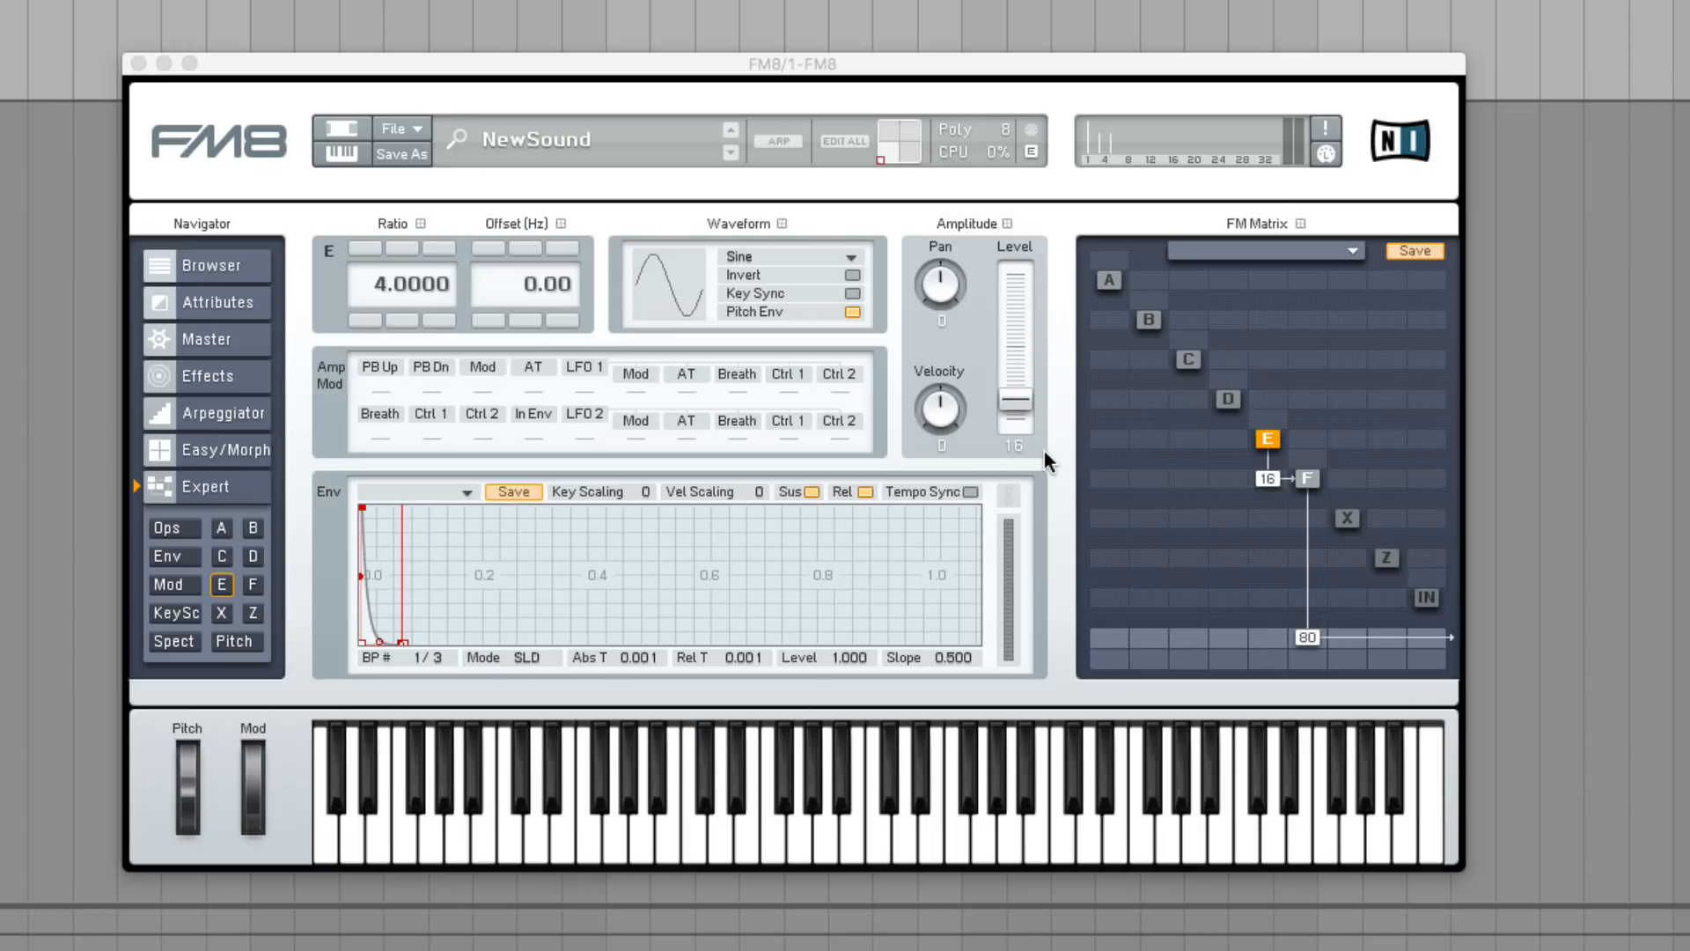
mouse_move(1229, 405)
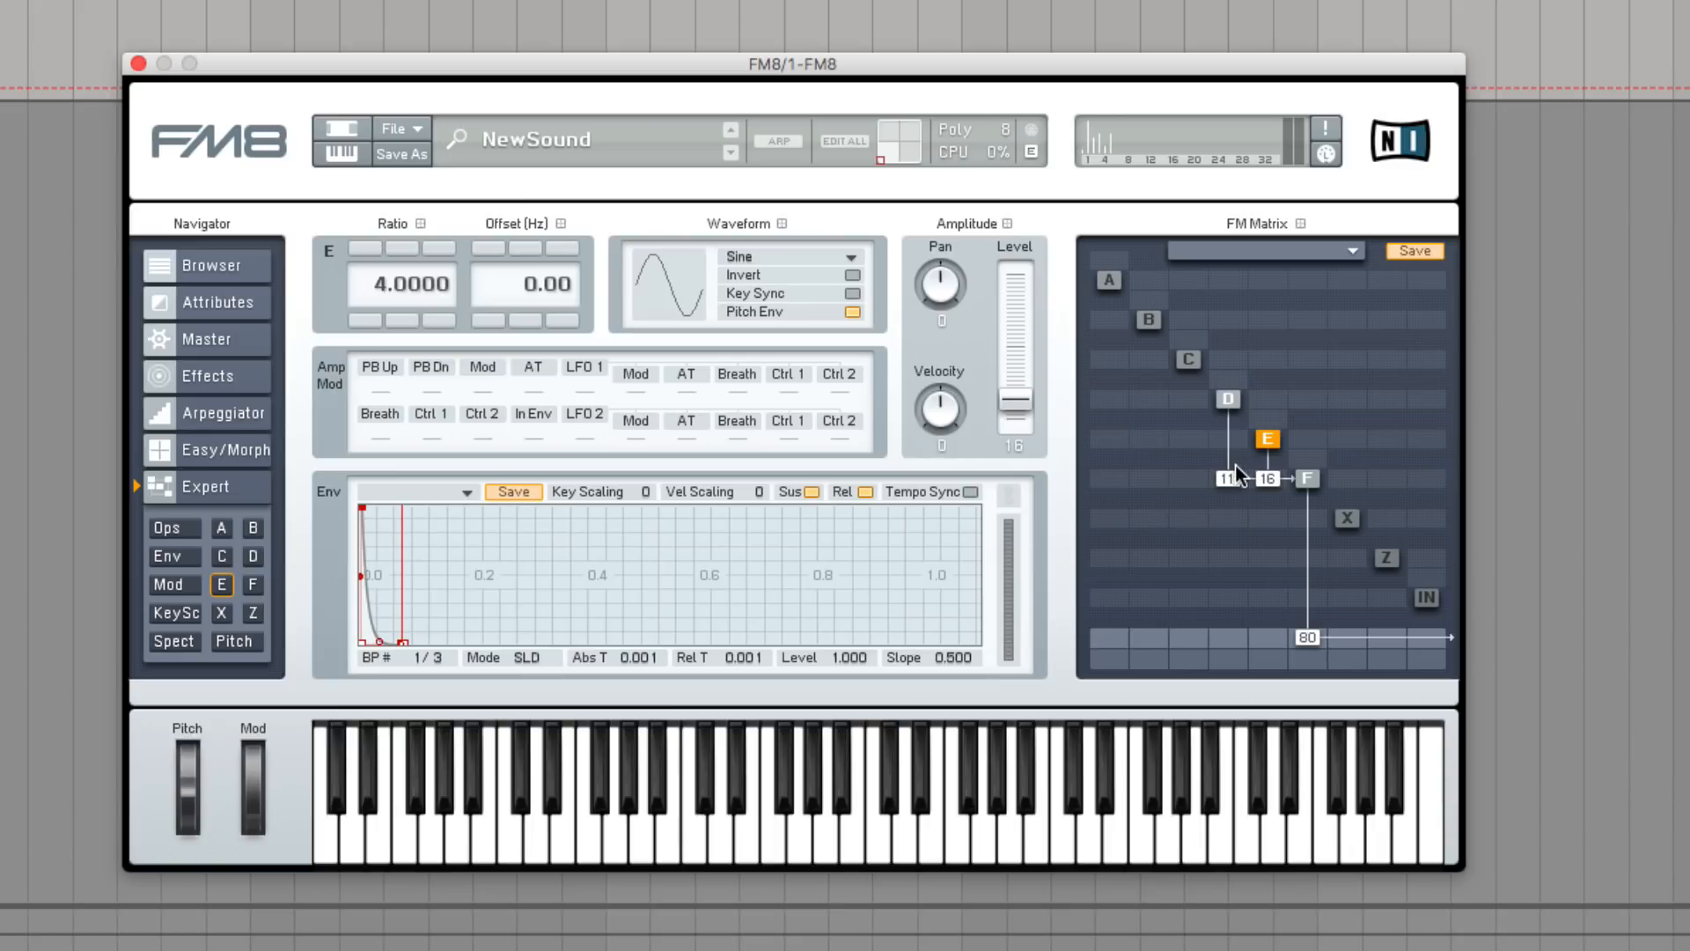
Feed D into E at amount 9 and raise D's frequency ratio to 8.5.
left_click_drag(1227, 479, 1227, 486)
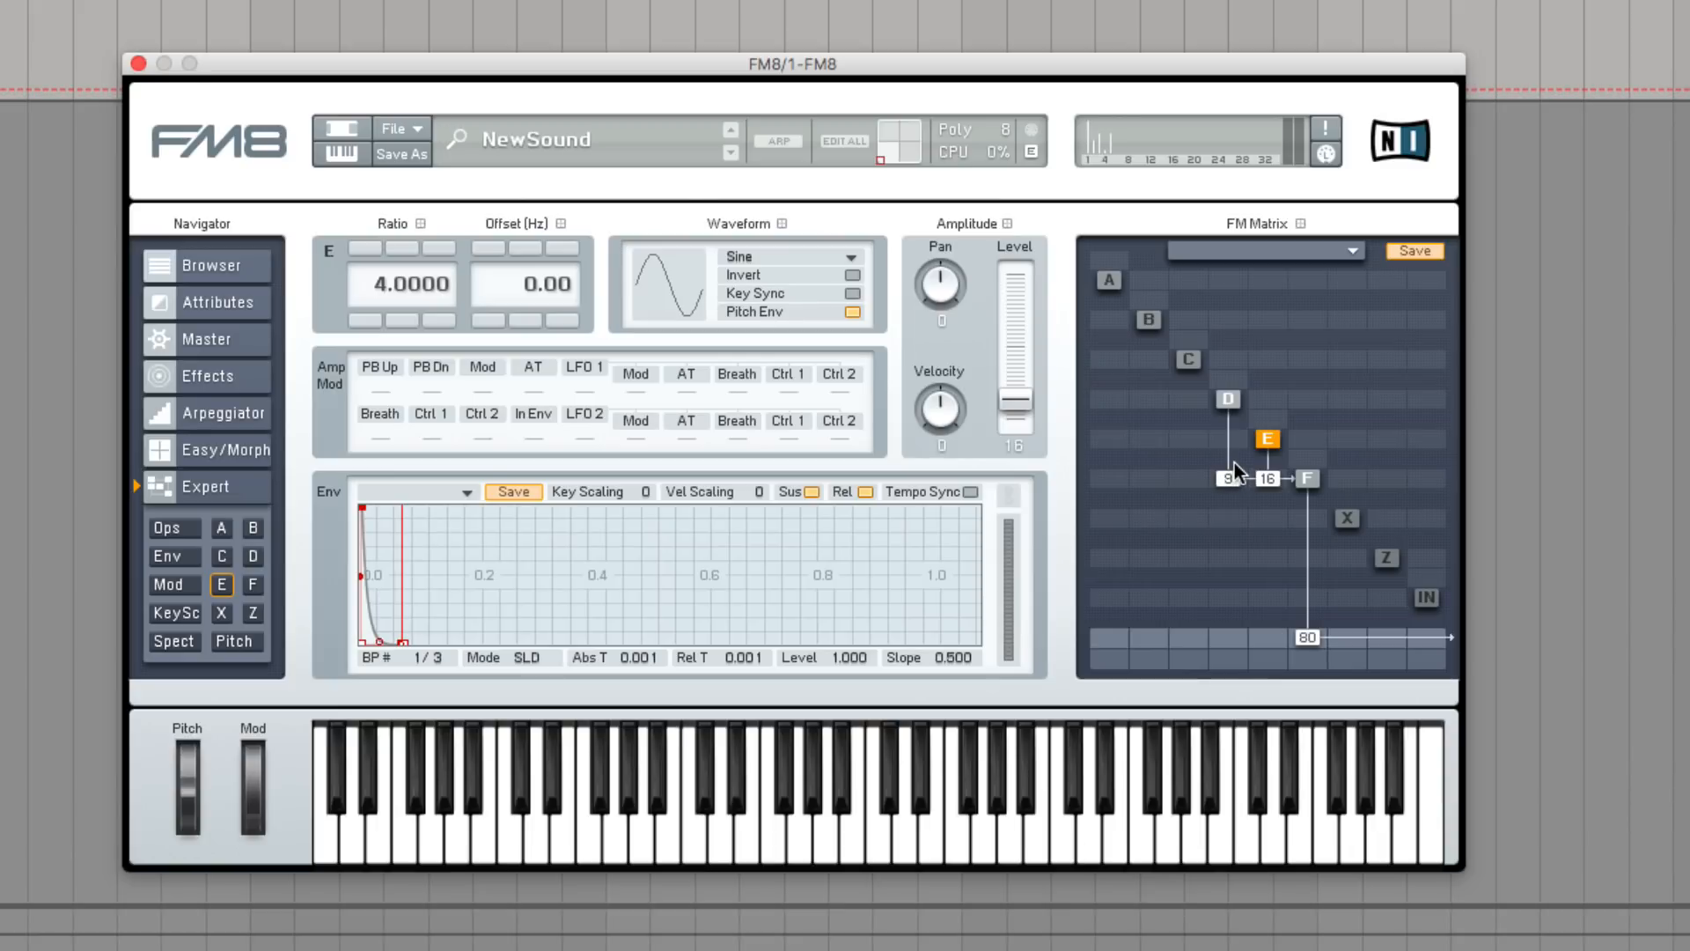
left_click(1227, 398)
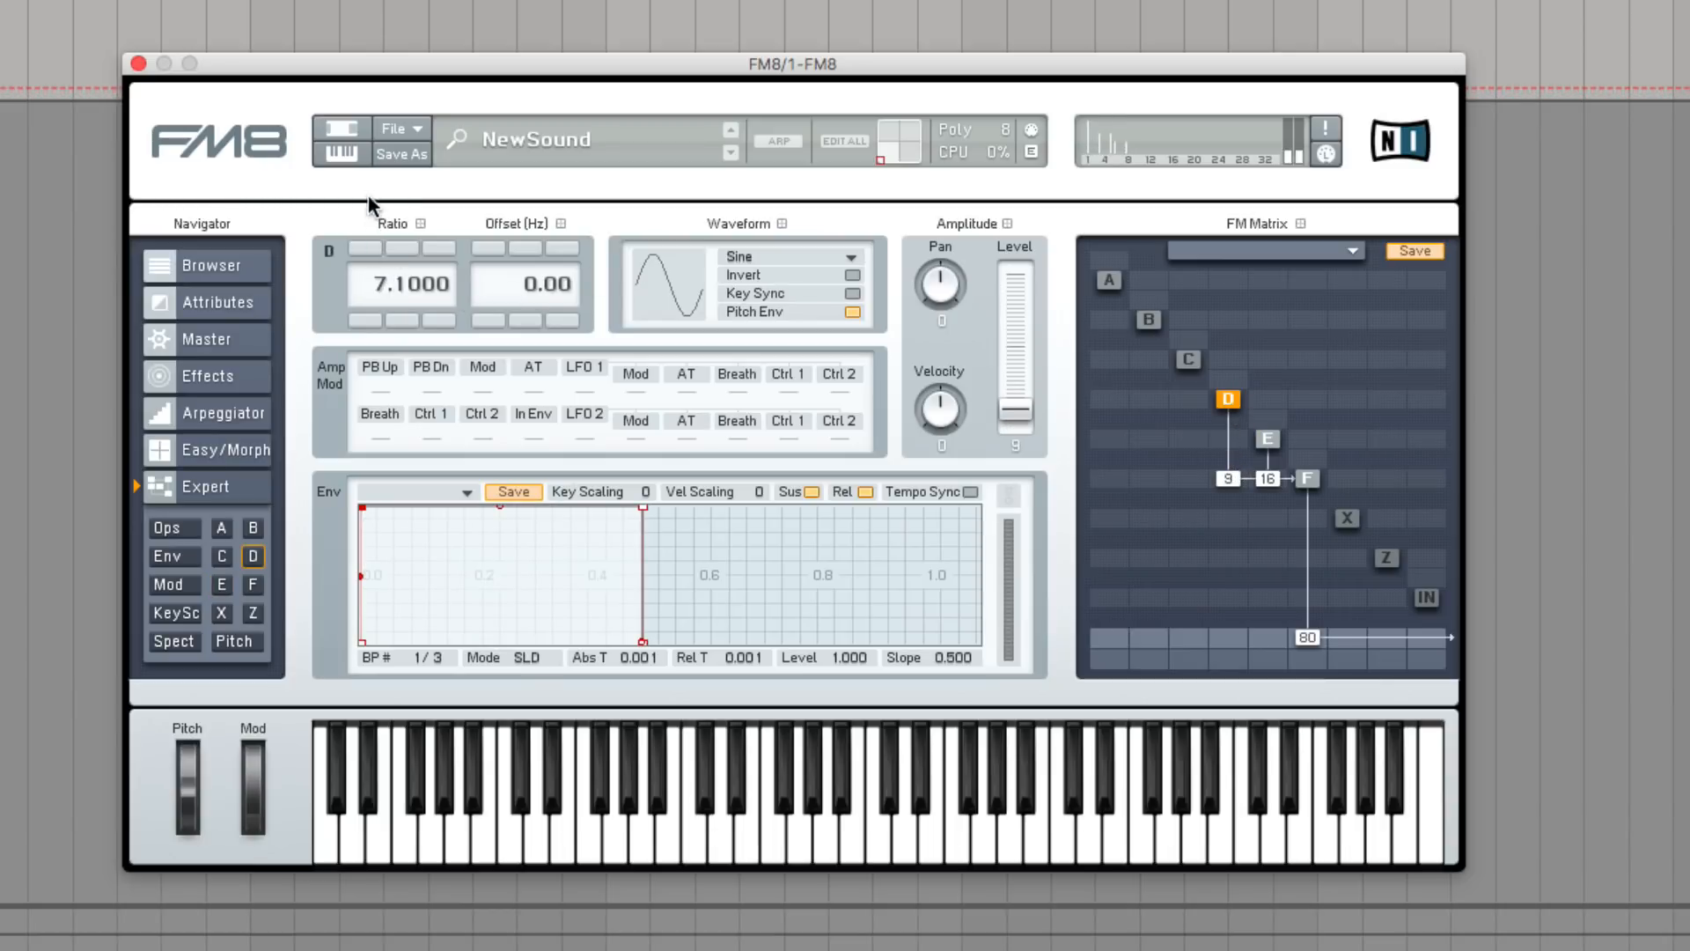
left_click_drag(406, 283, 406, 249)
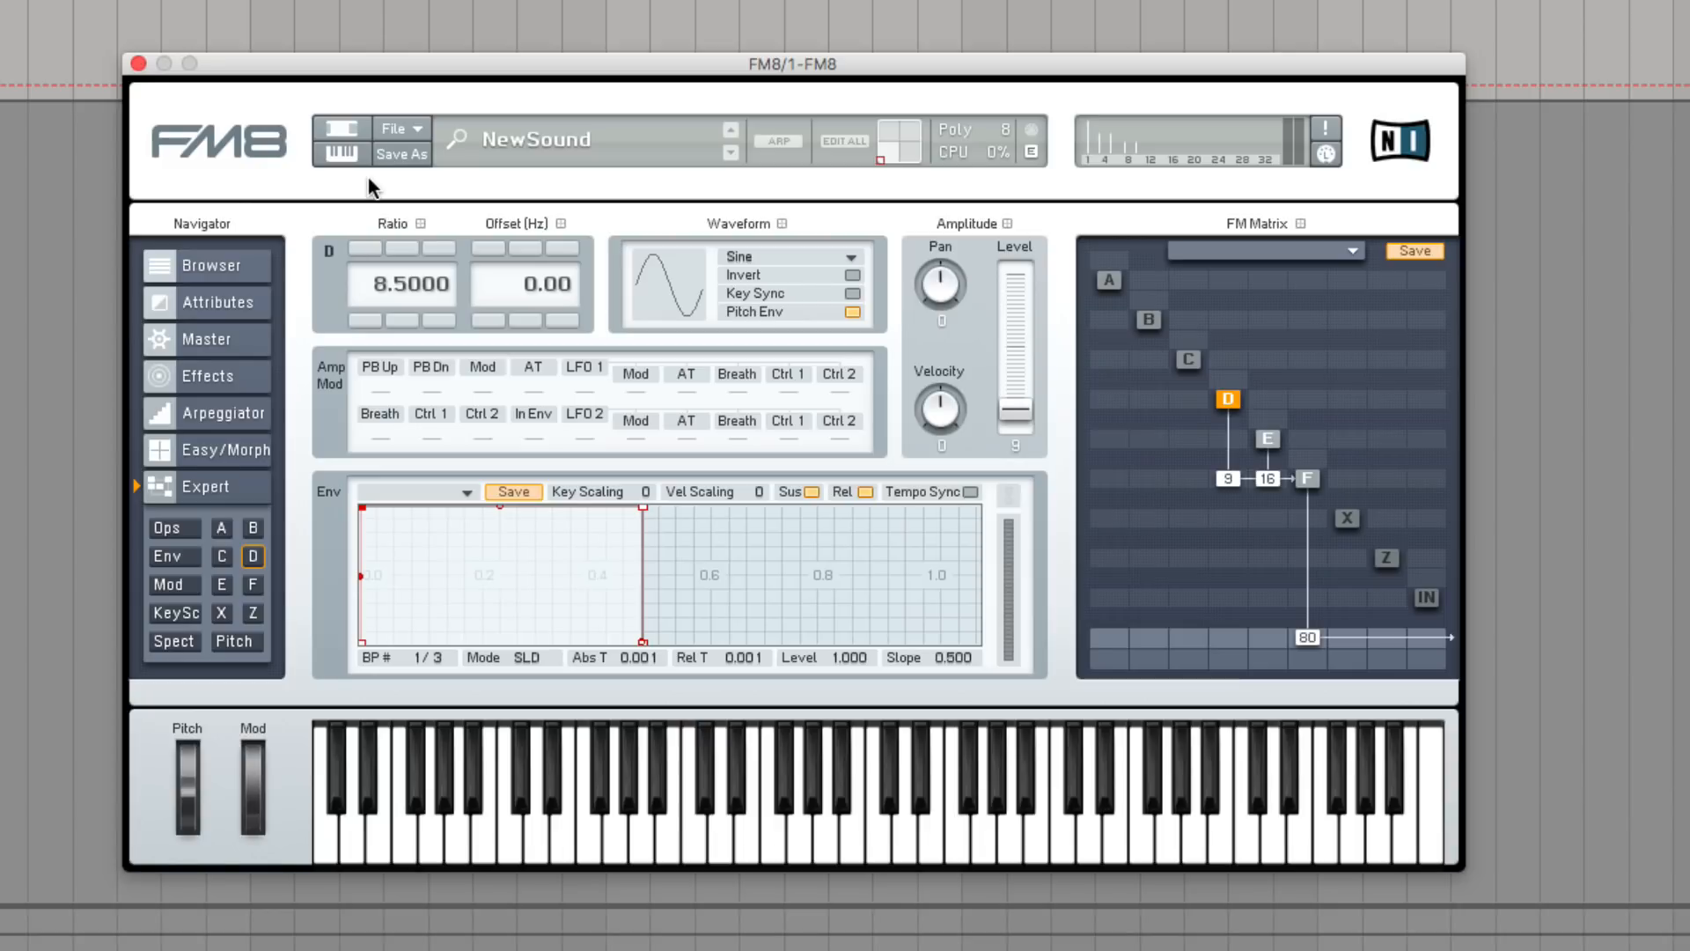
mouse_move(641, 516)
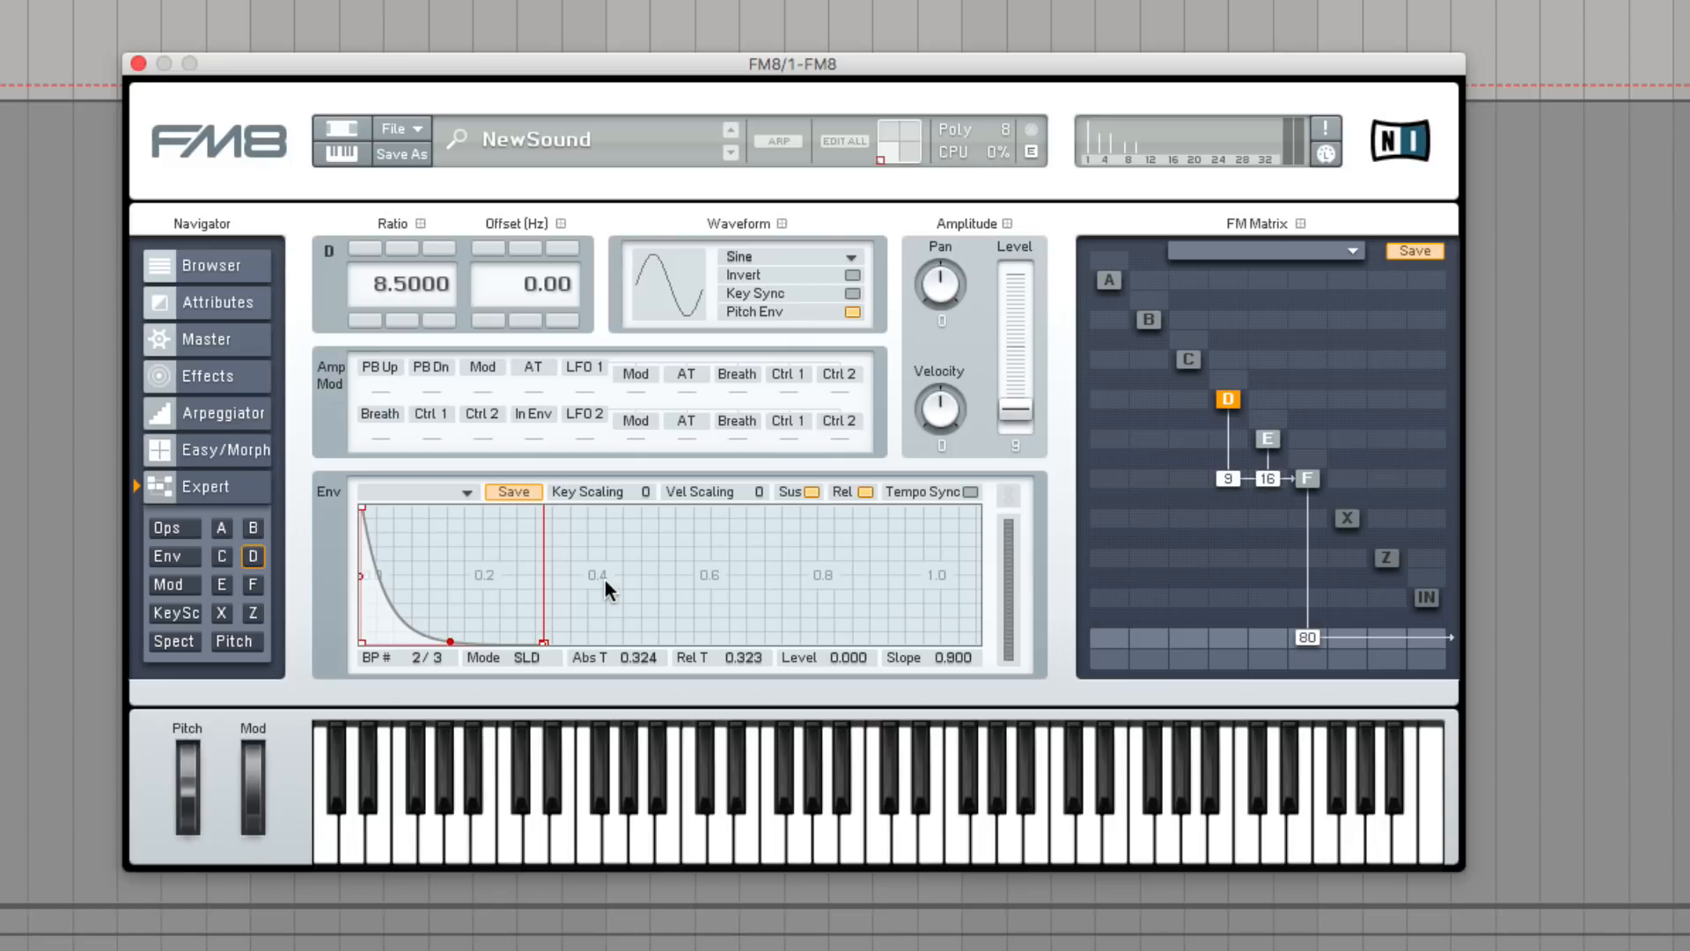
mouse_move(1272, 423)
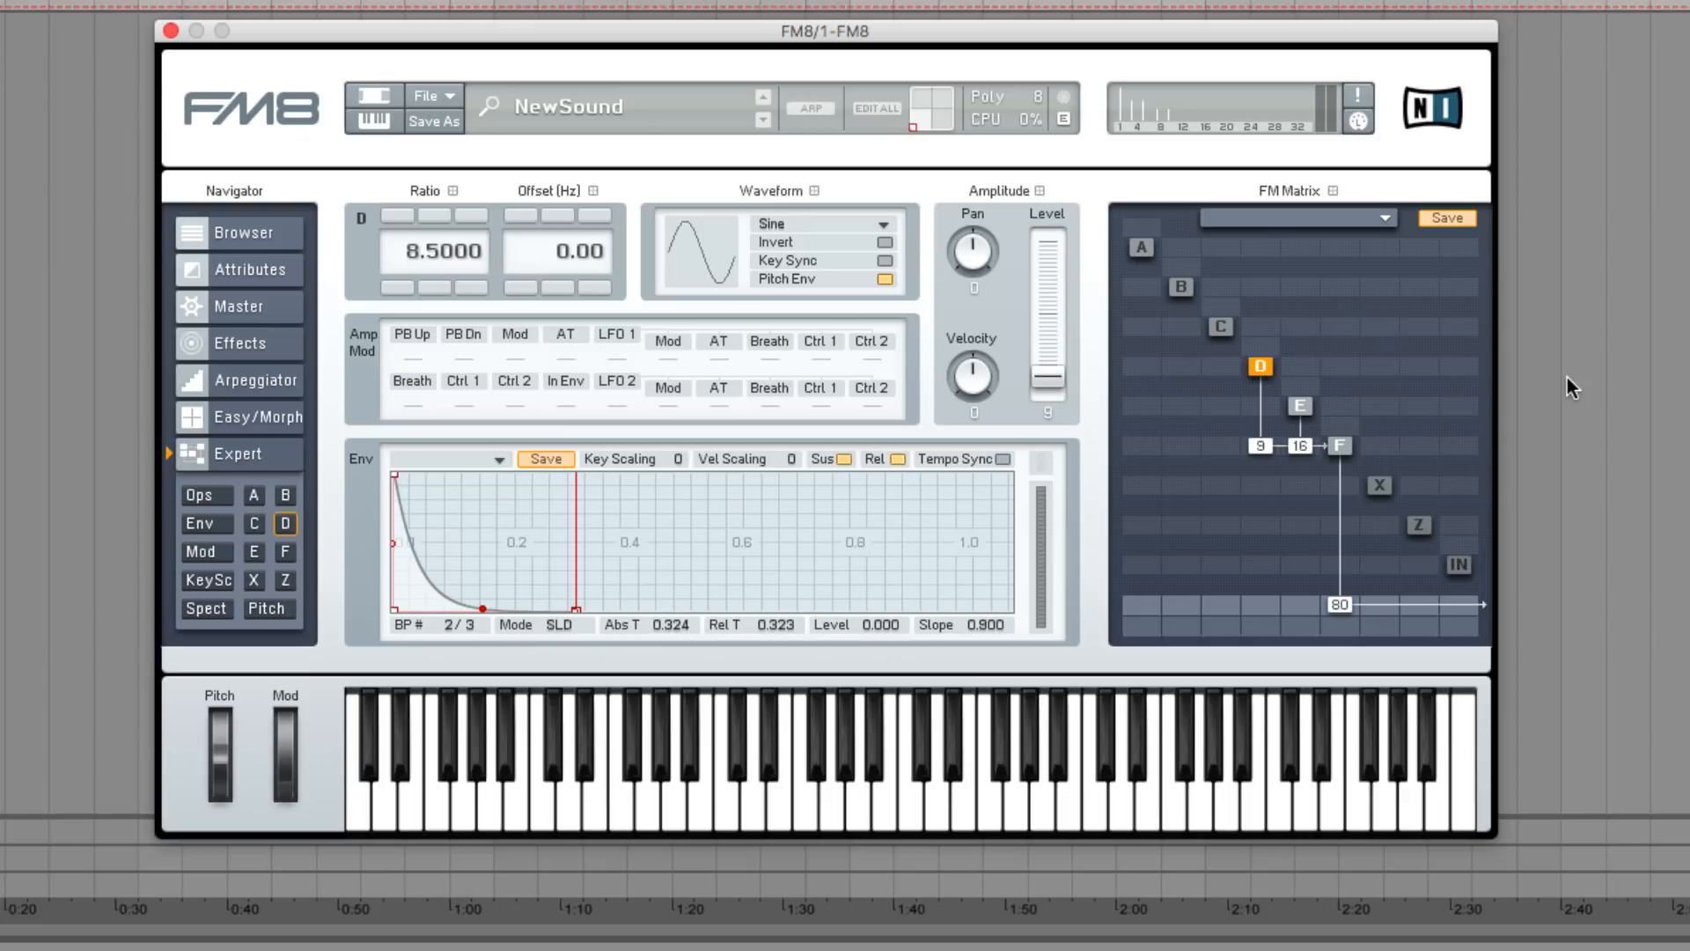
mouse_move(1340, 456)
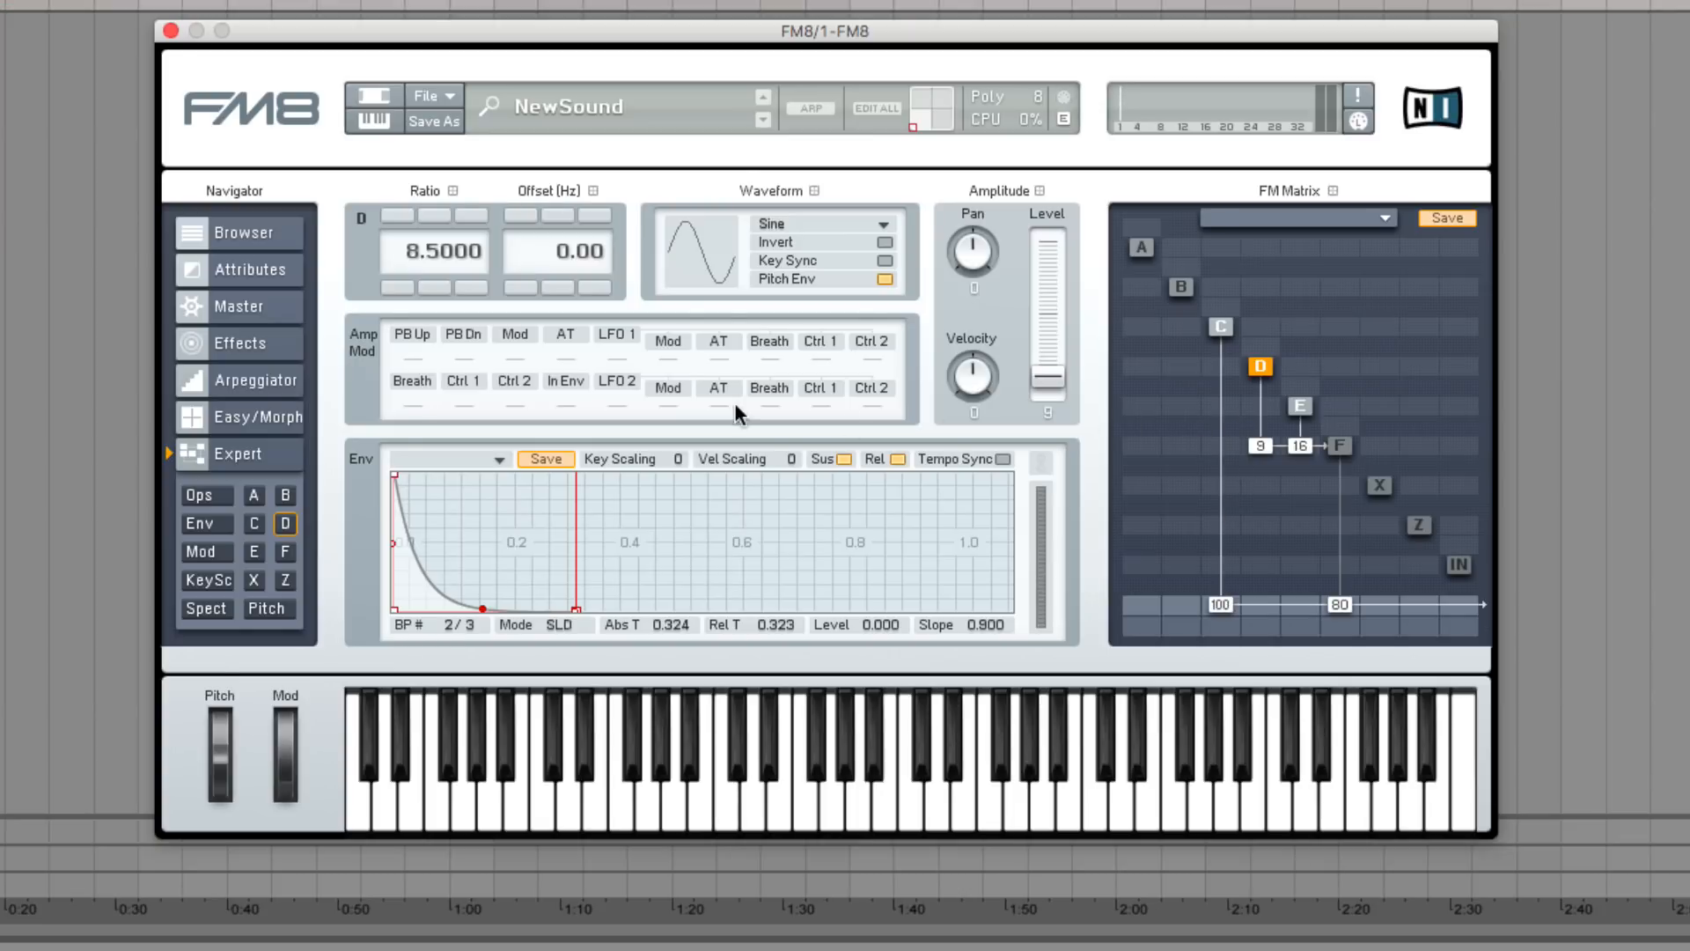
mouse_move(1229, 336)
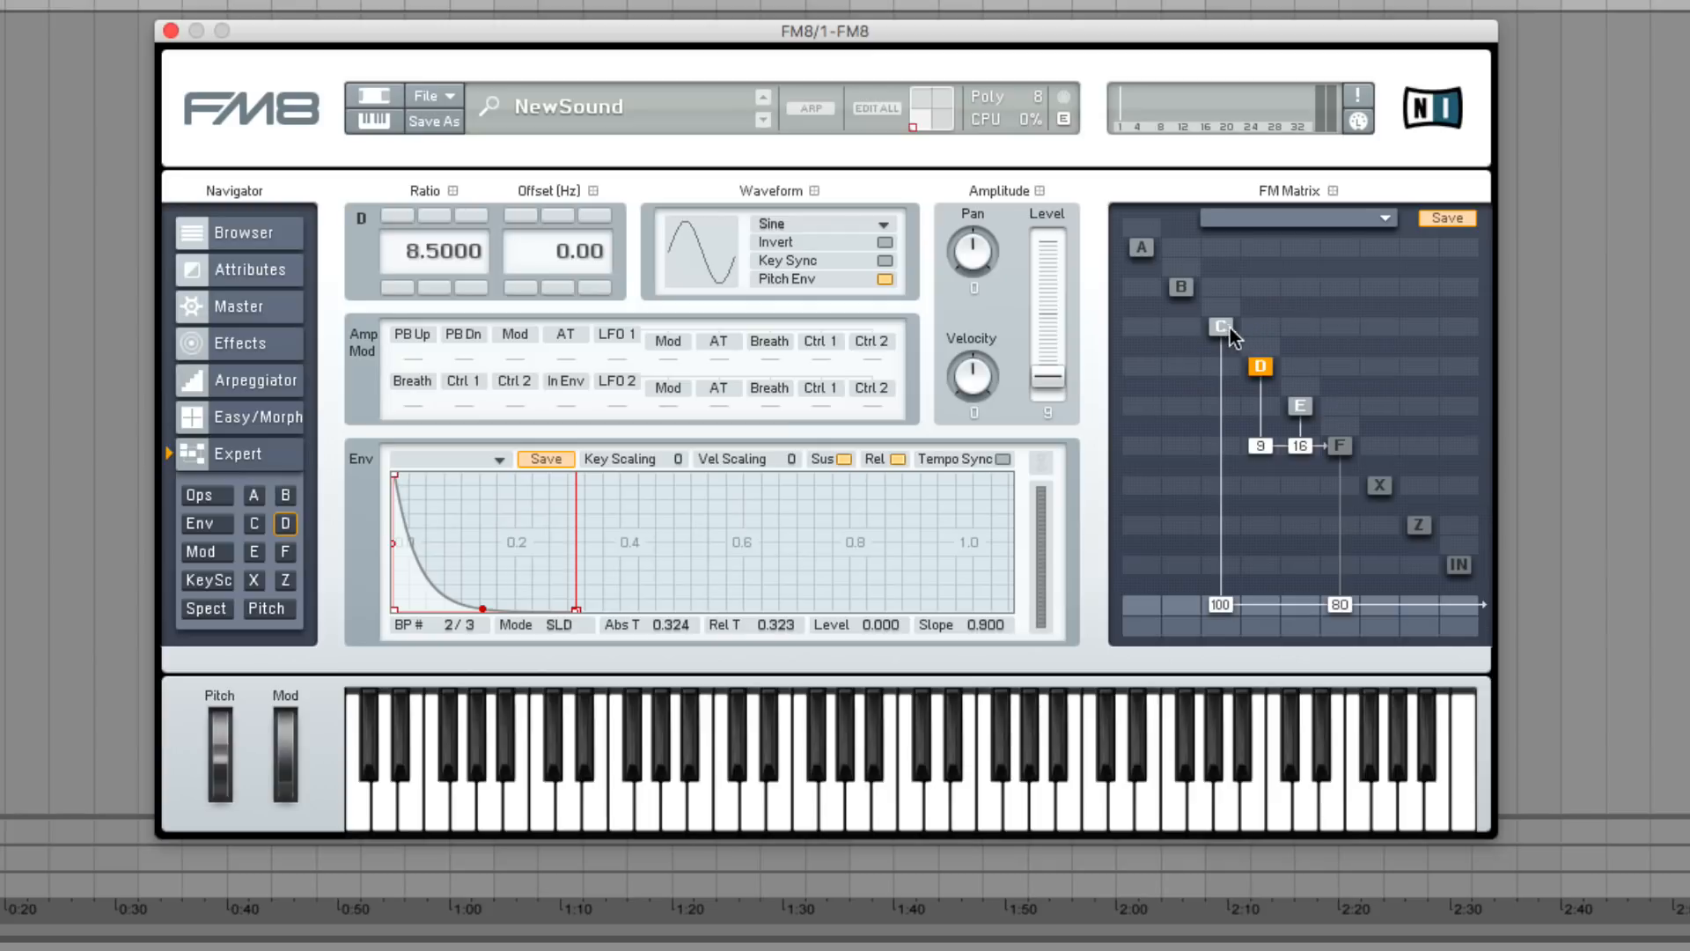
Select operator C and shorten its envelope to decay by about 0.17 s.
left_click(1220, 326)
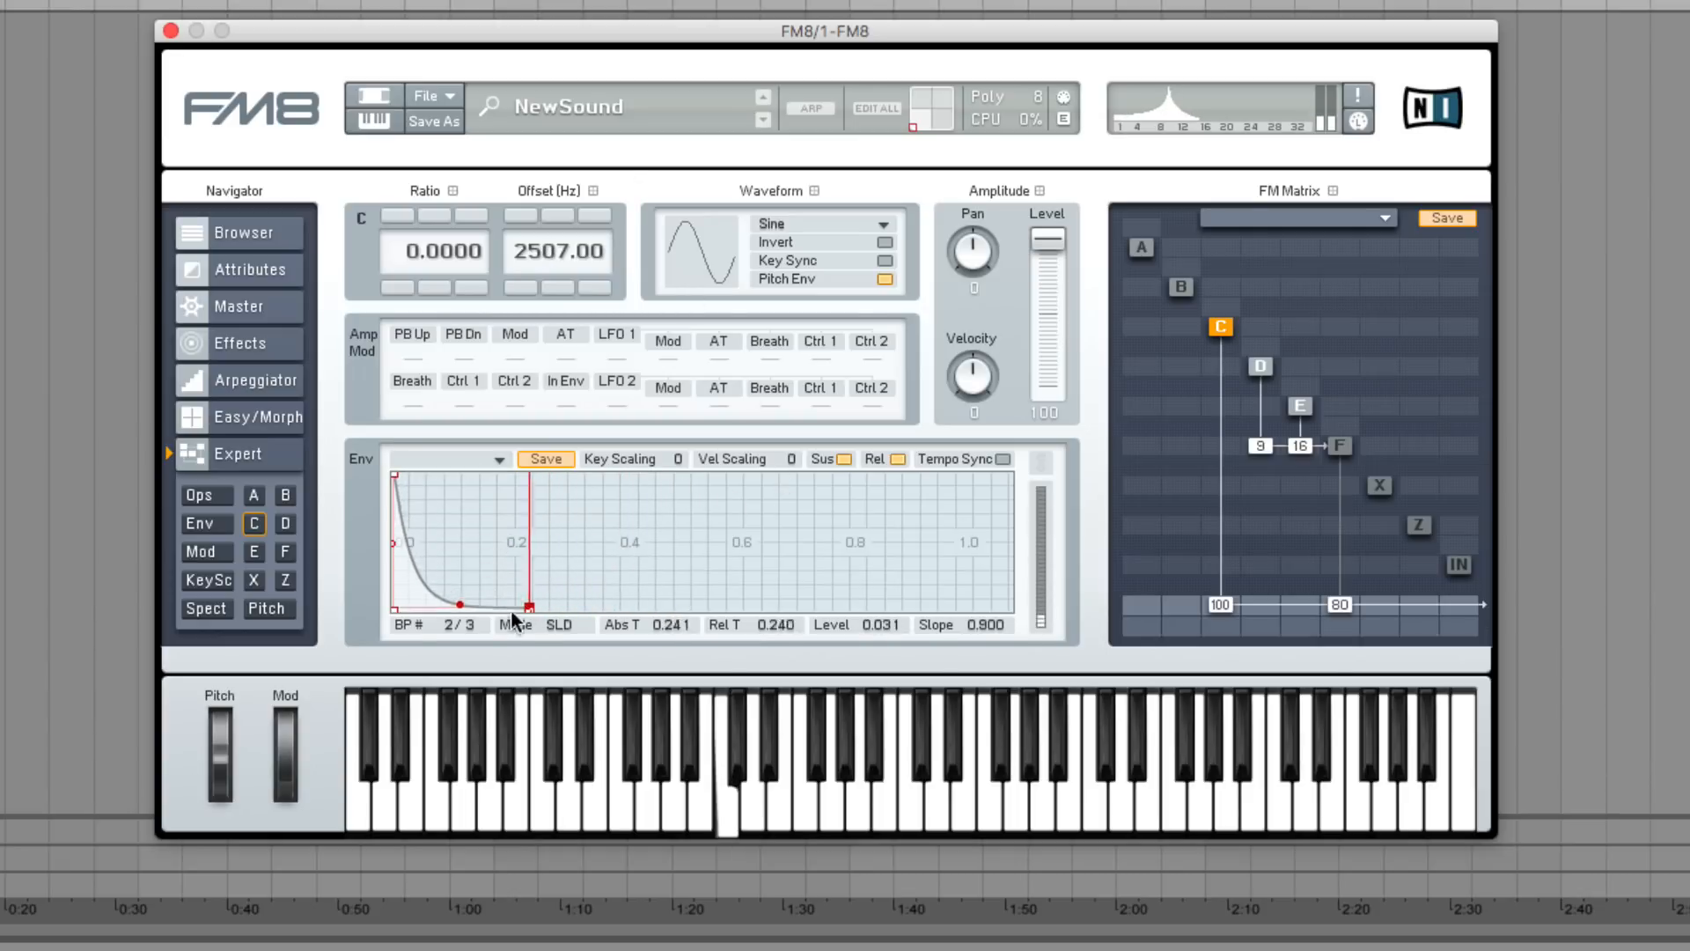
left_click_drag(523, 602, 486, 602)
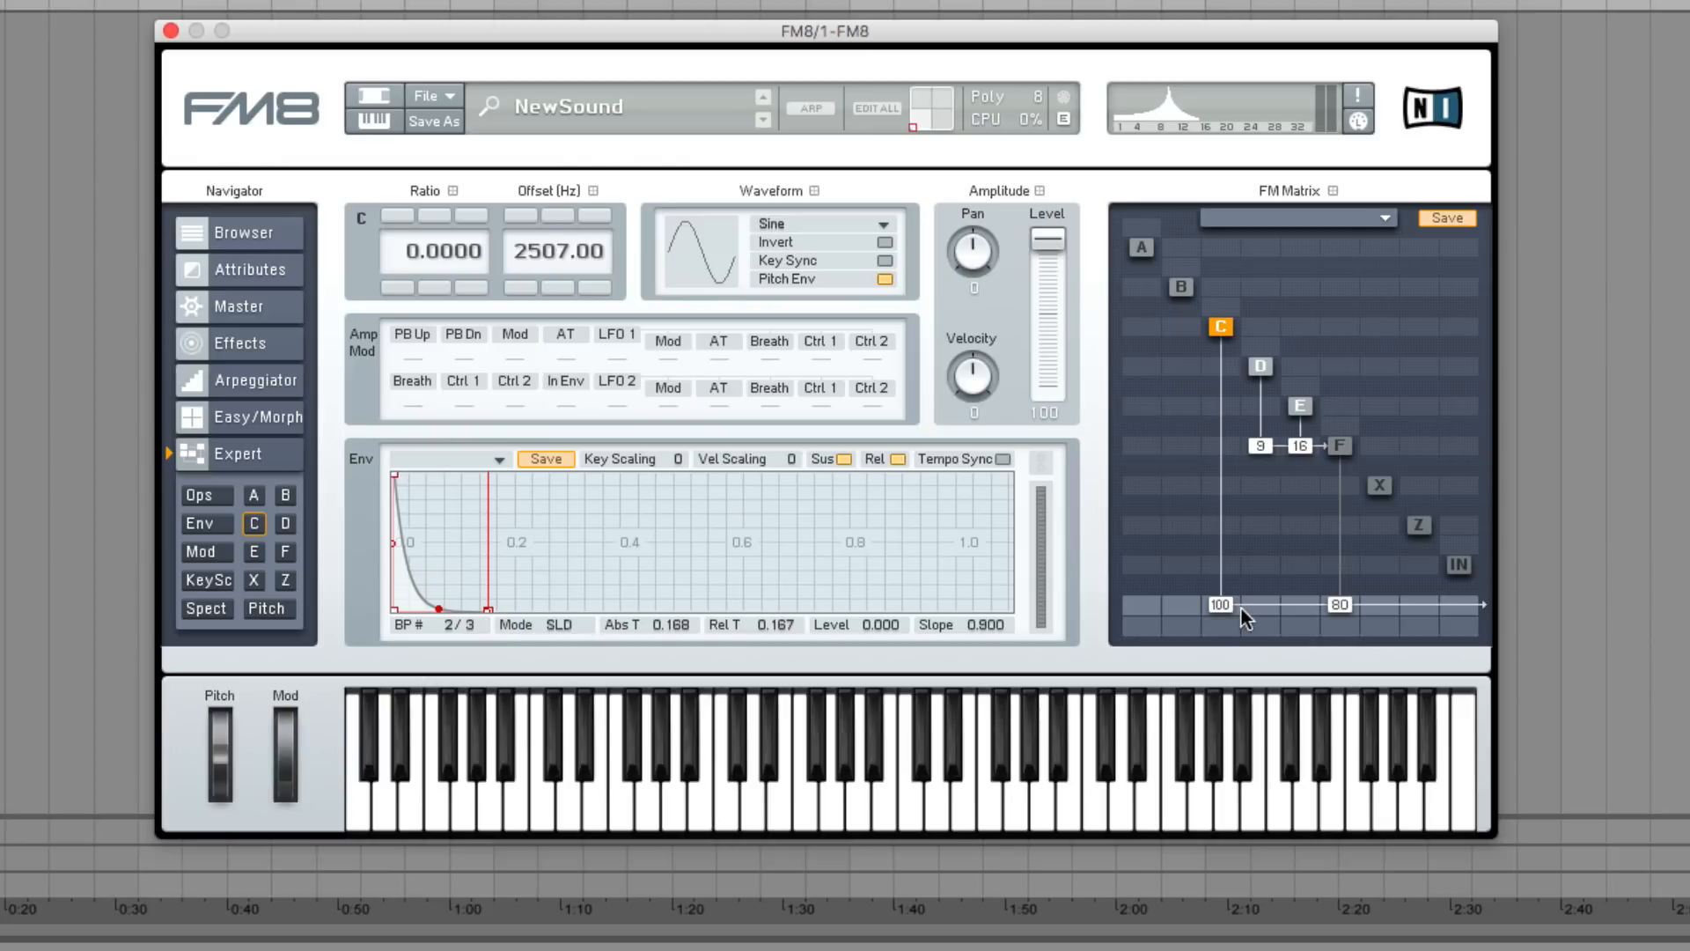
mouse_move(1226, 613)
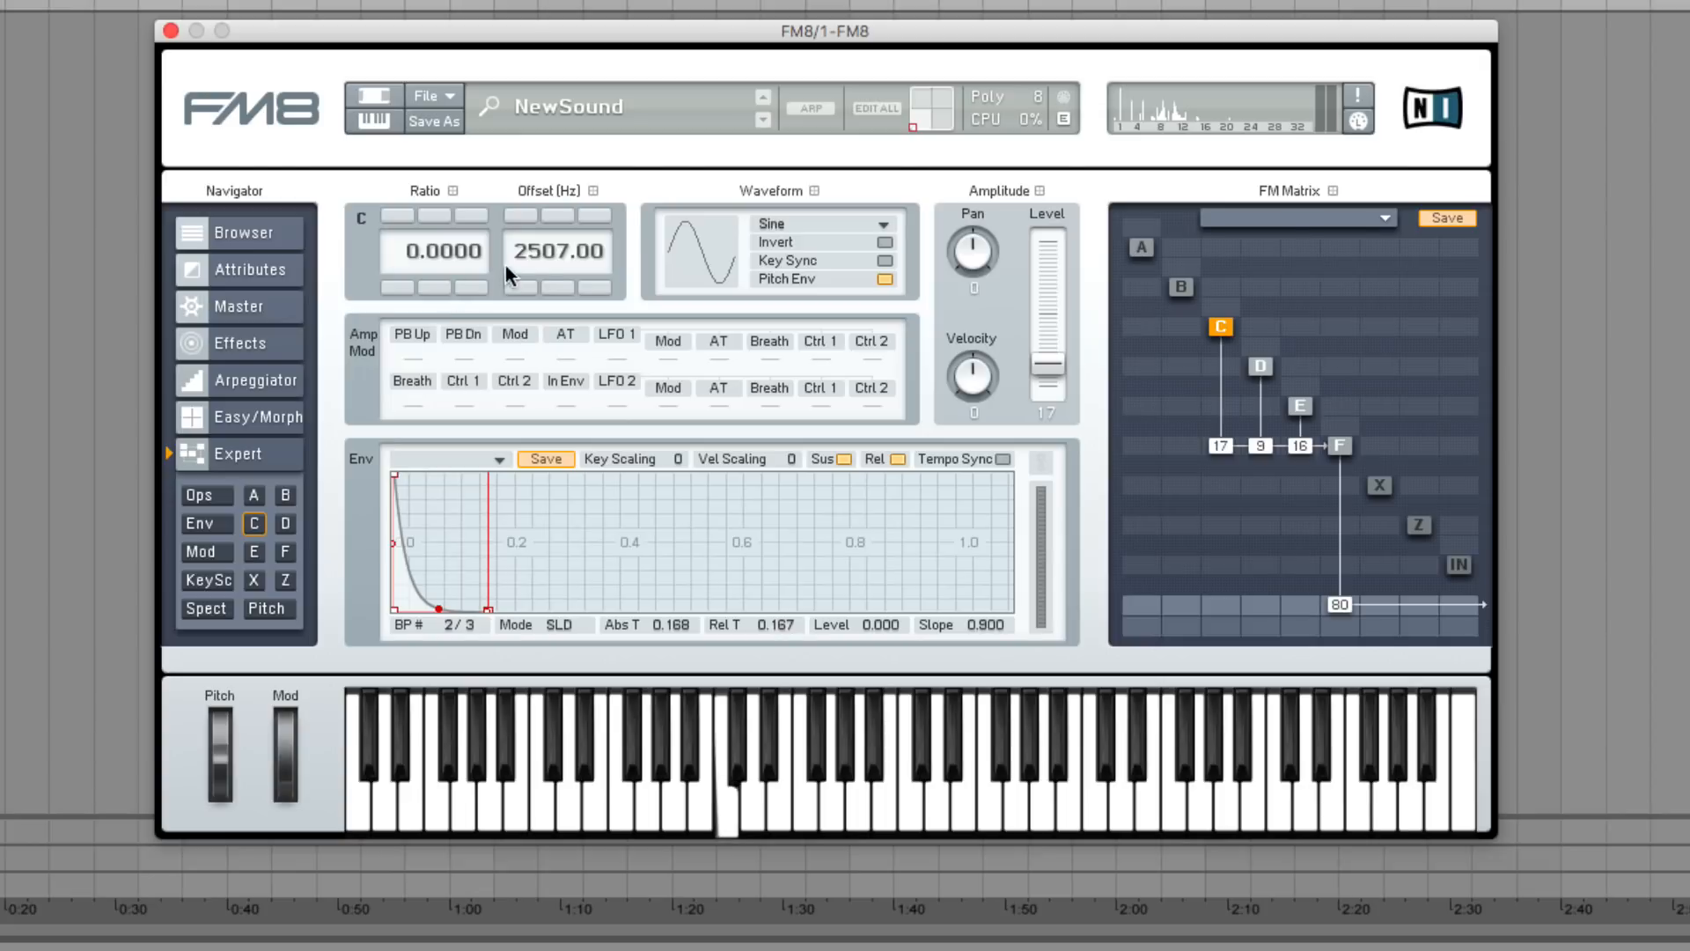
Drag operator C's frequency offset upward from 2507 Hz toward 6977 Hz.
left_click_drag(558, 250, 558, 193)
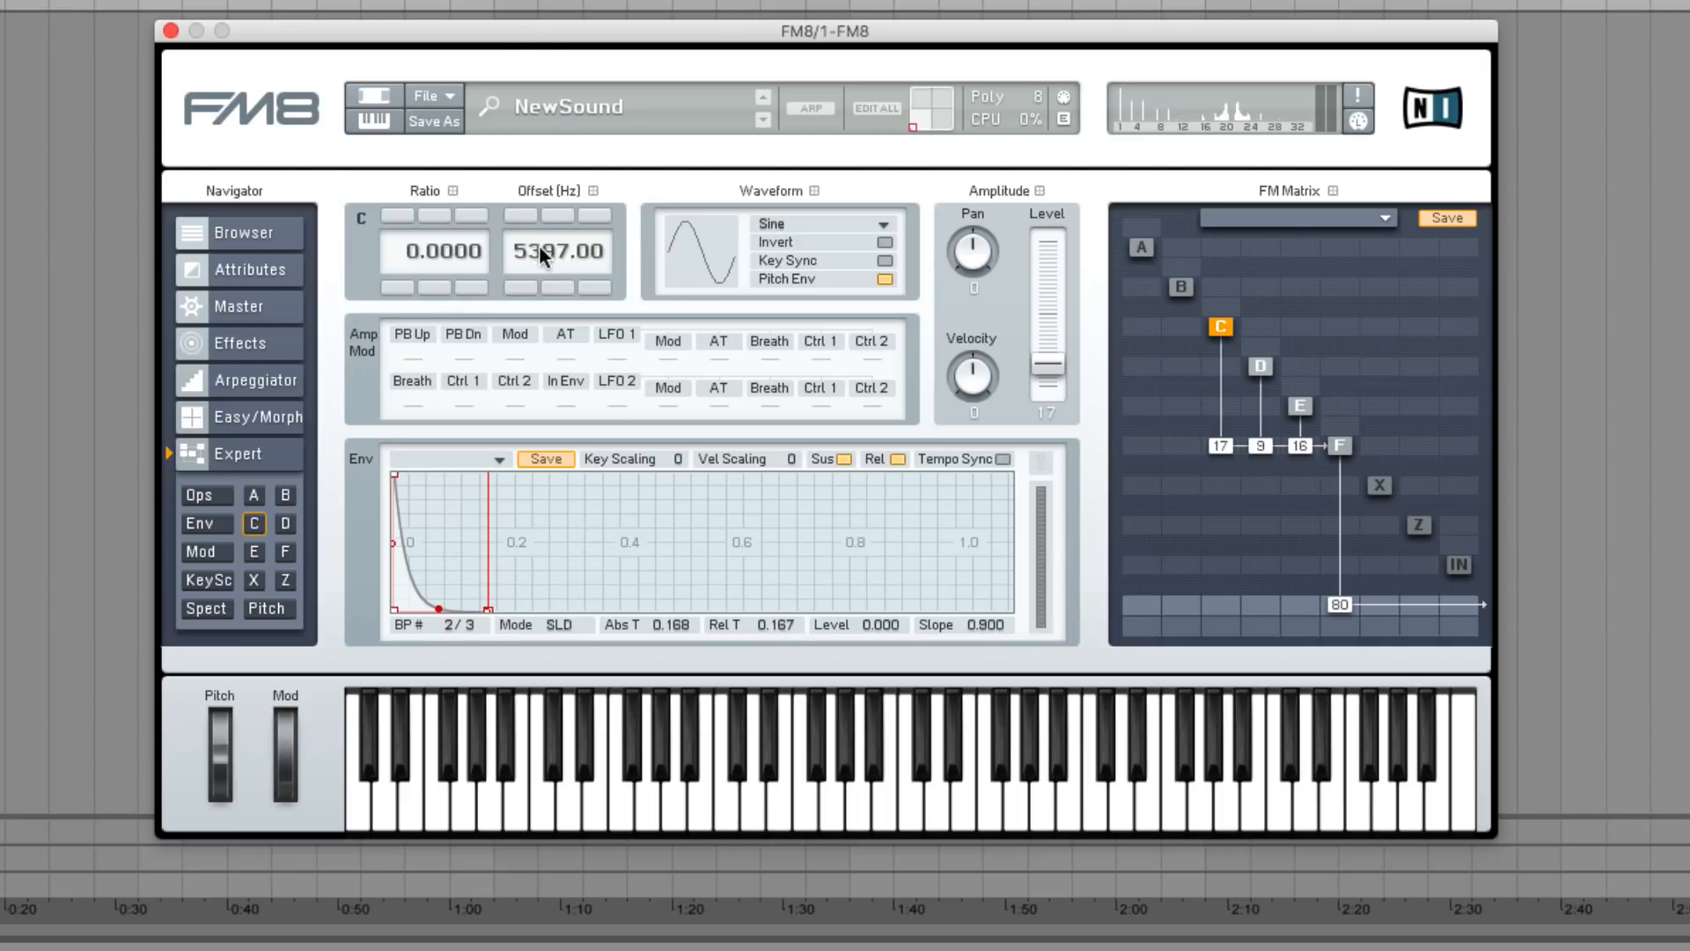
left_click_drag(556, 252, 556, 215)
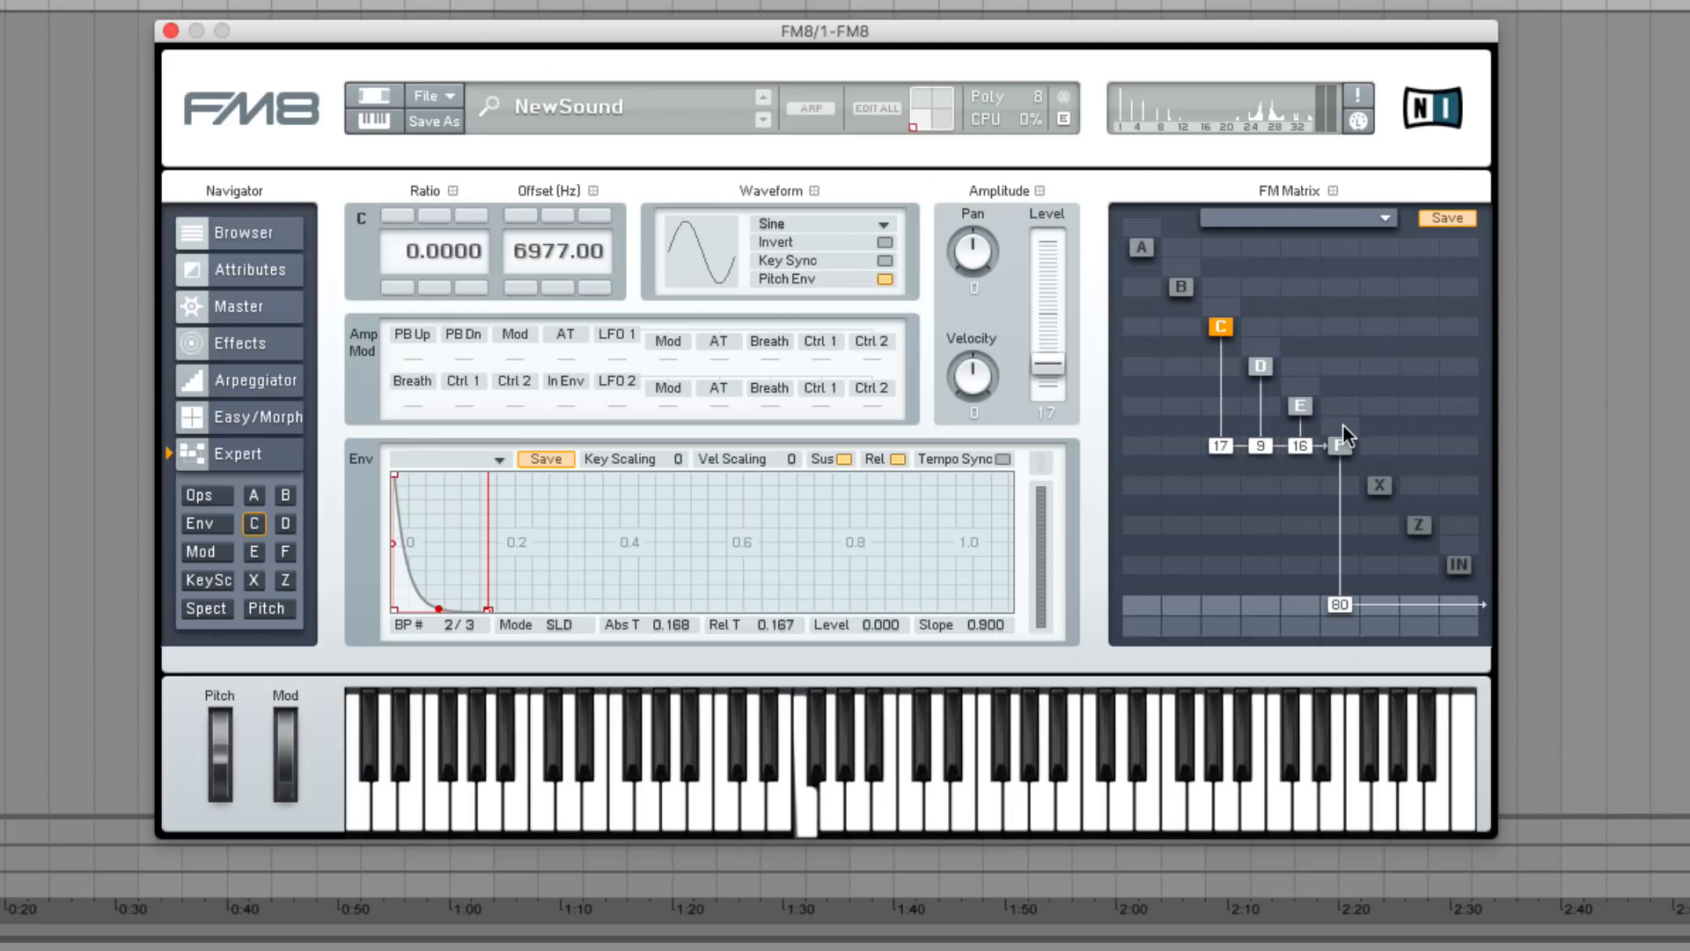
Give operator F self-feedback at amount 56 in the FM Matrix.
left_click_drag(1342, 434, 1342, 426)
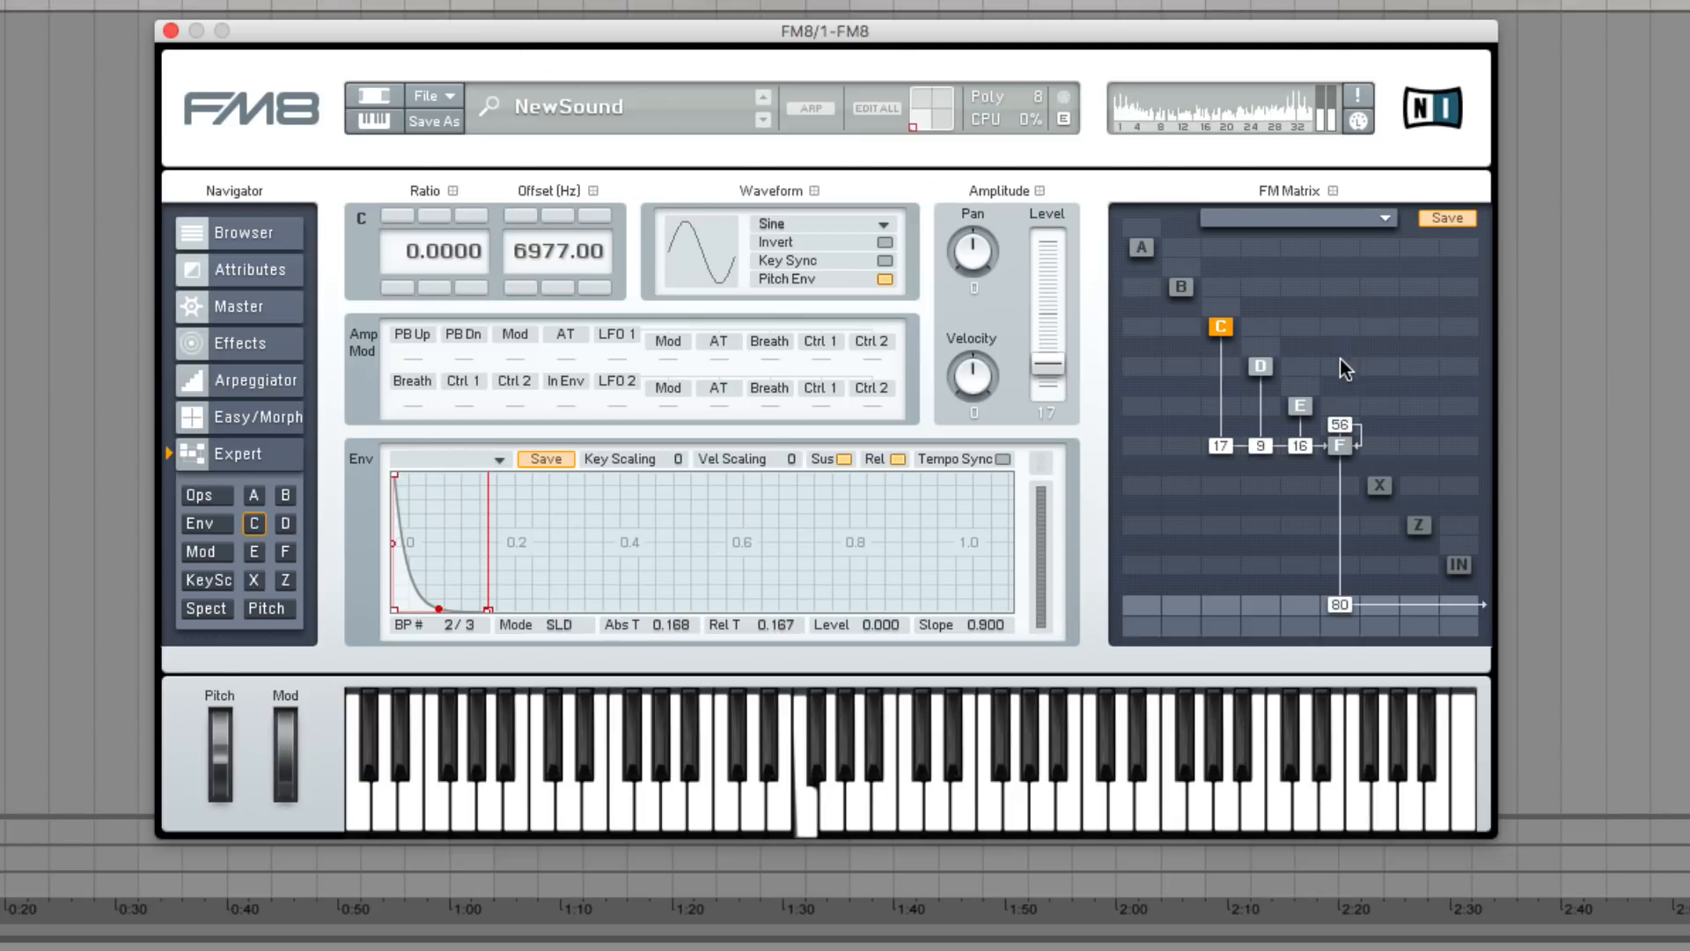